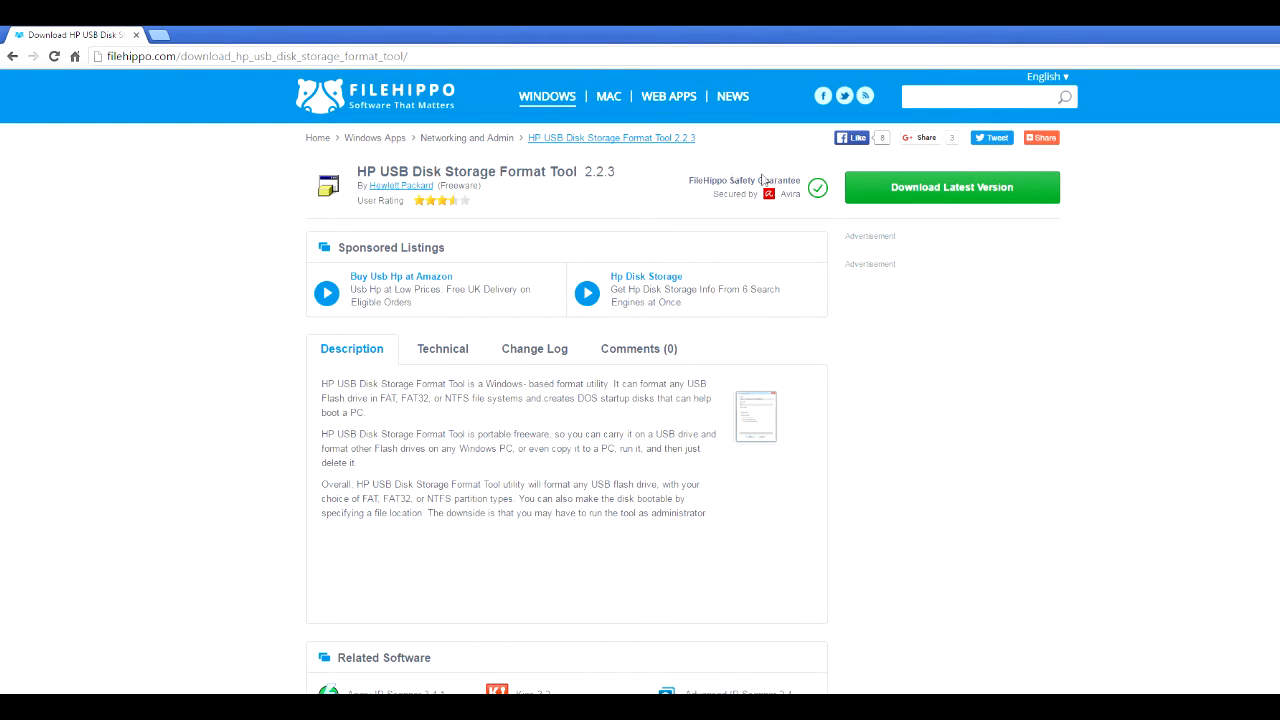
pyautogui.moveTo(536, 190)
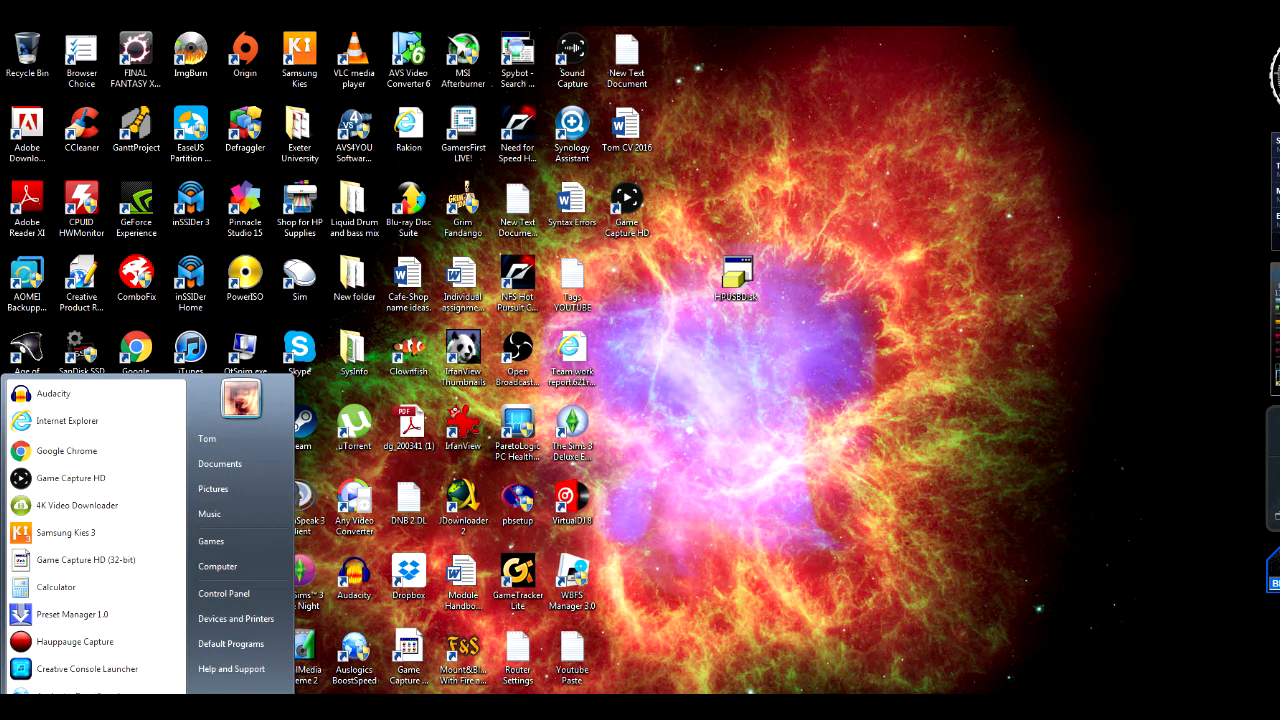
# Navigate Control Panel to System and Security's Administrative Tools folder
pyautogui.rightClick(88, 668)
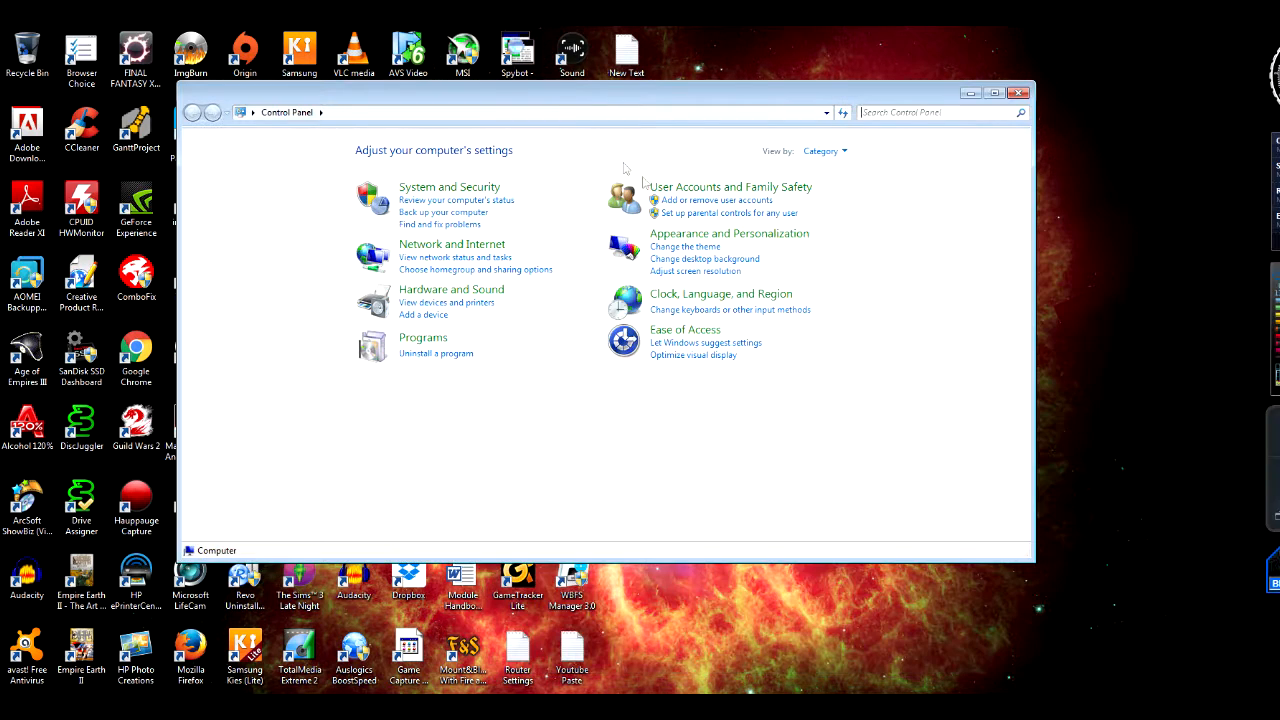
pyautogui.moveTo(528, 252)
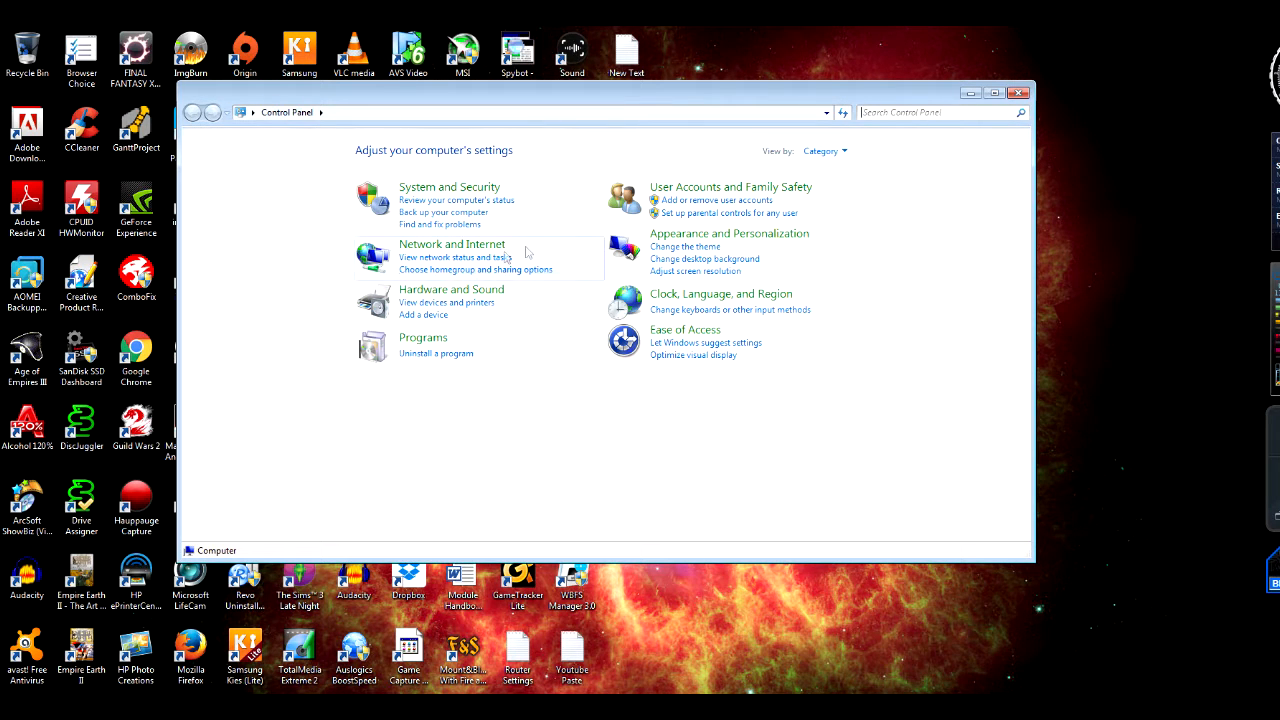
pyautogui.click(452, 288)
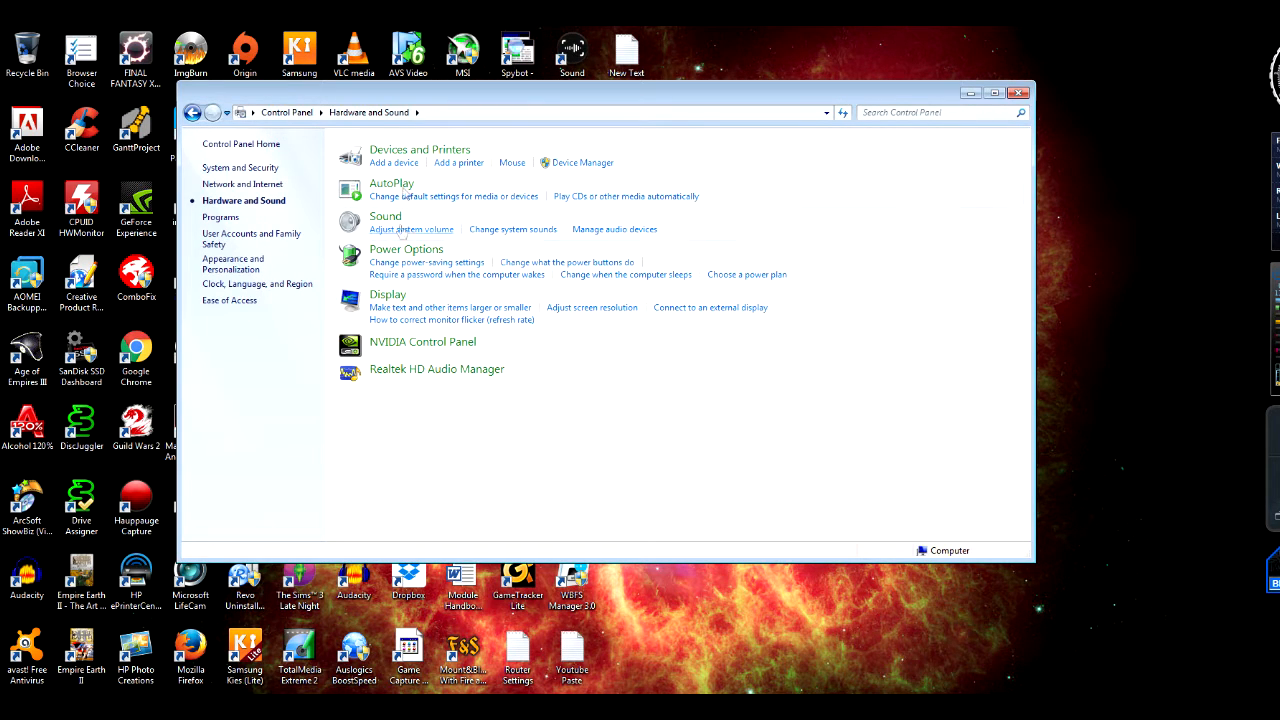
pyautogui.moveTo(464, 292)
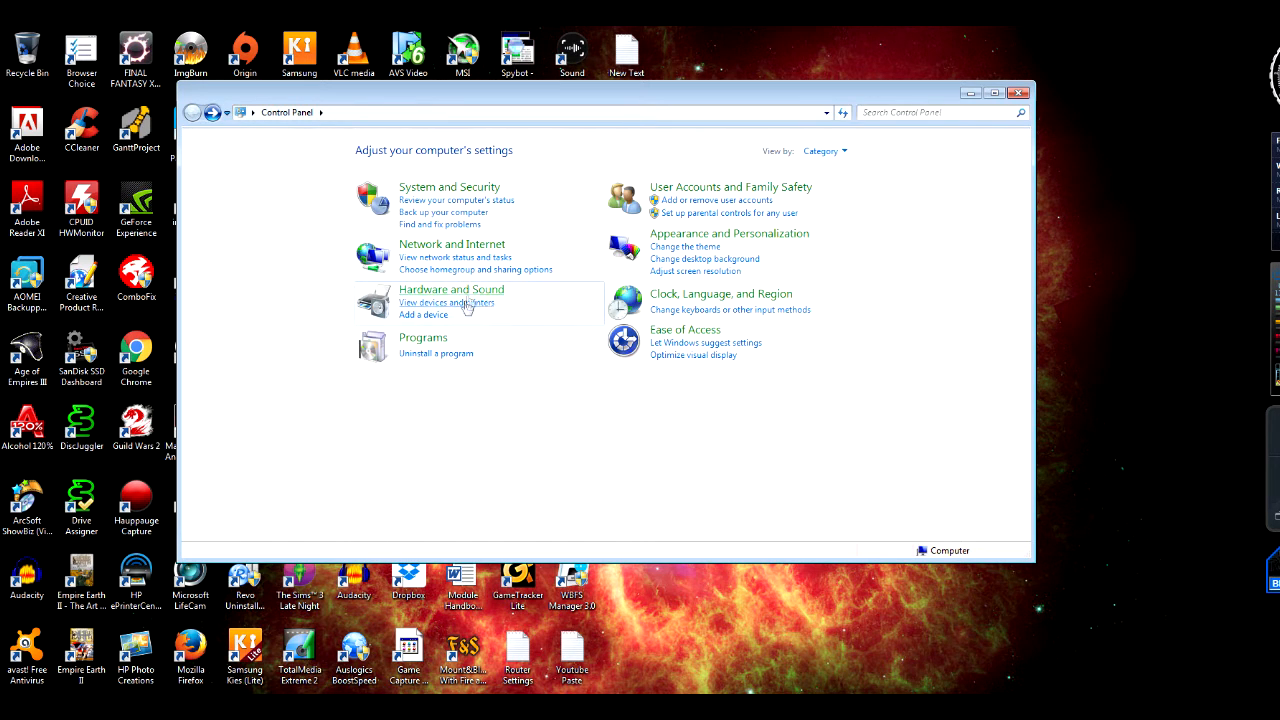
pyautogui.click(452, 288)
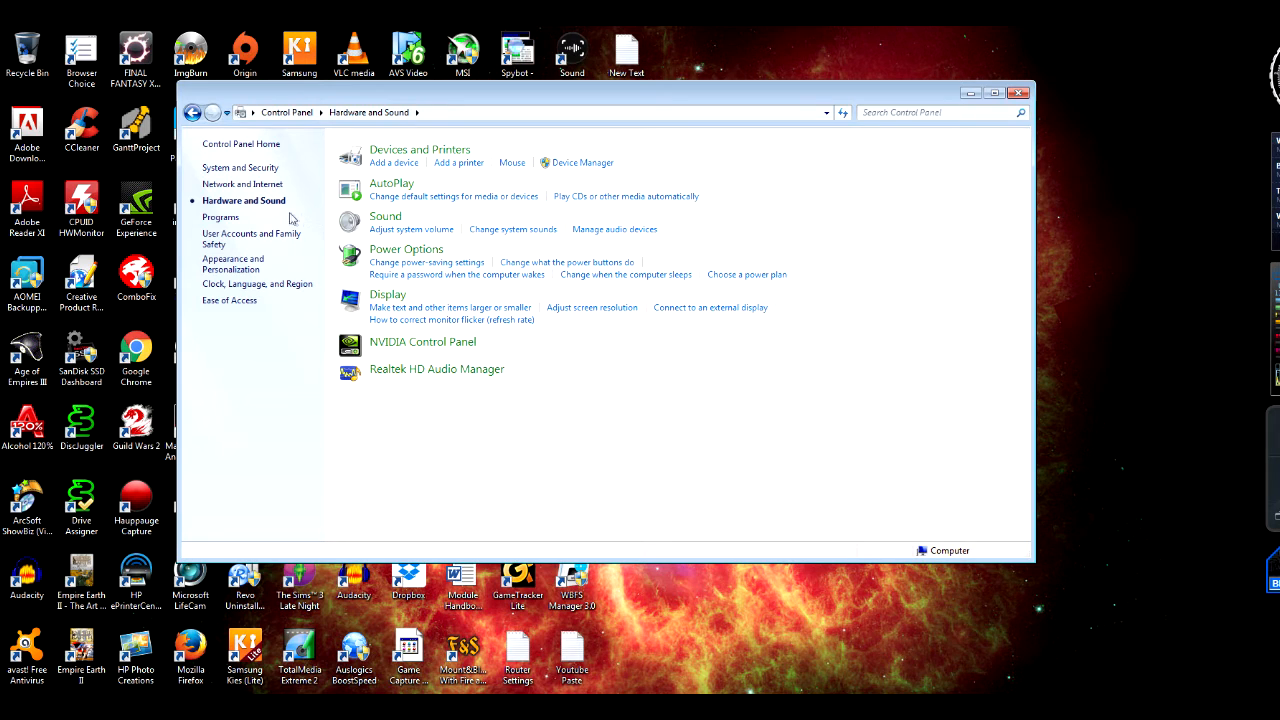
pyautogui.click(242, 168)
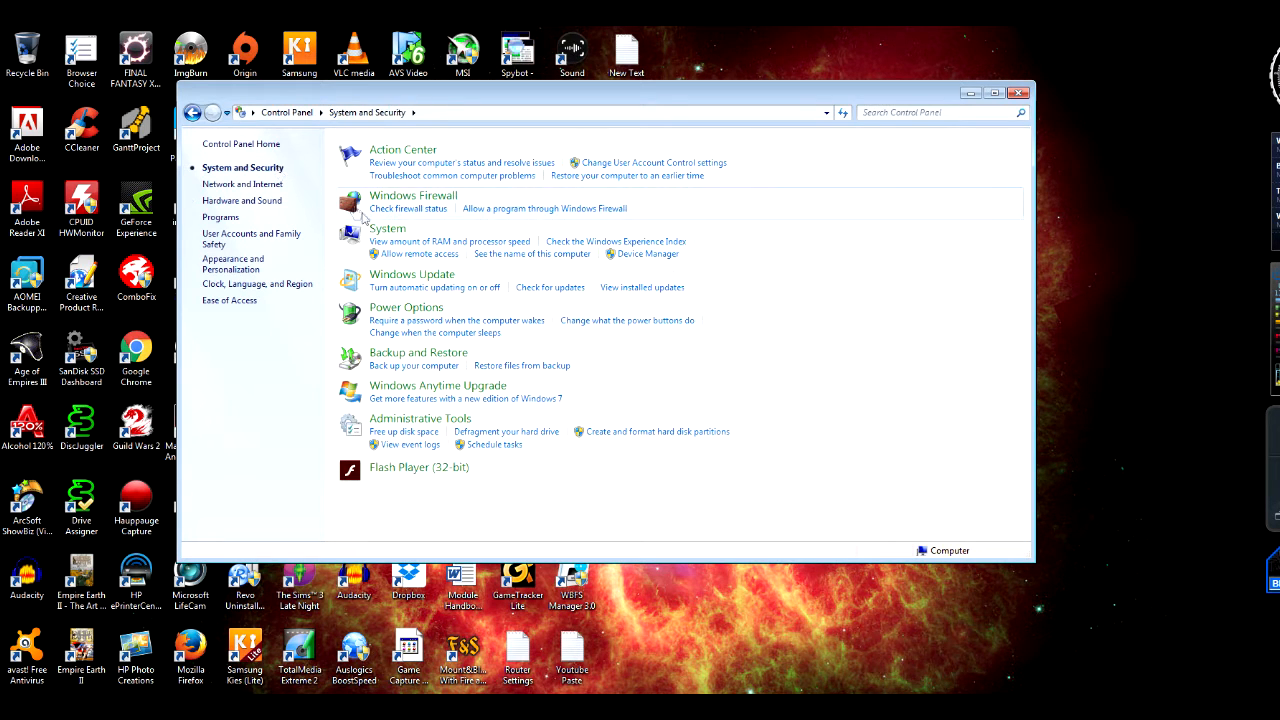
pyautogui.moveTo(558, 420)
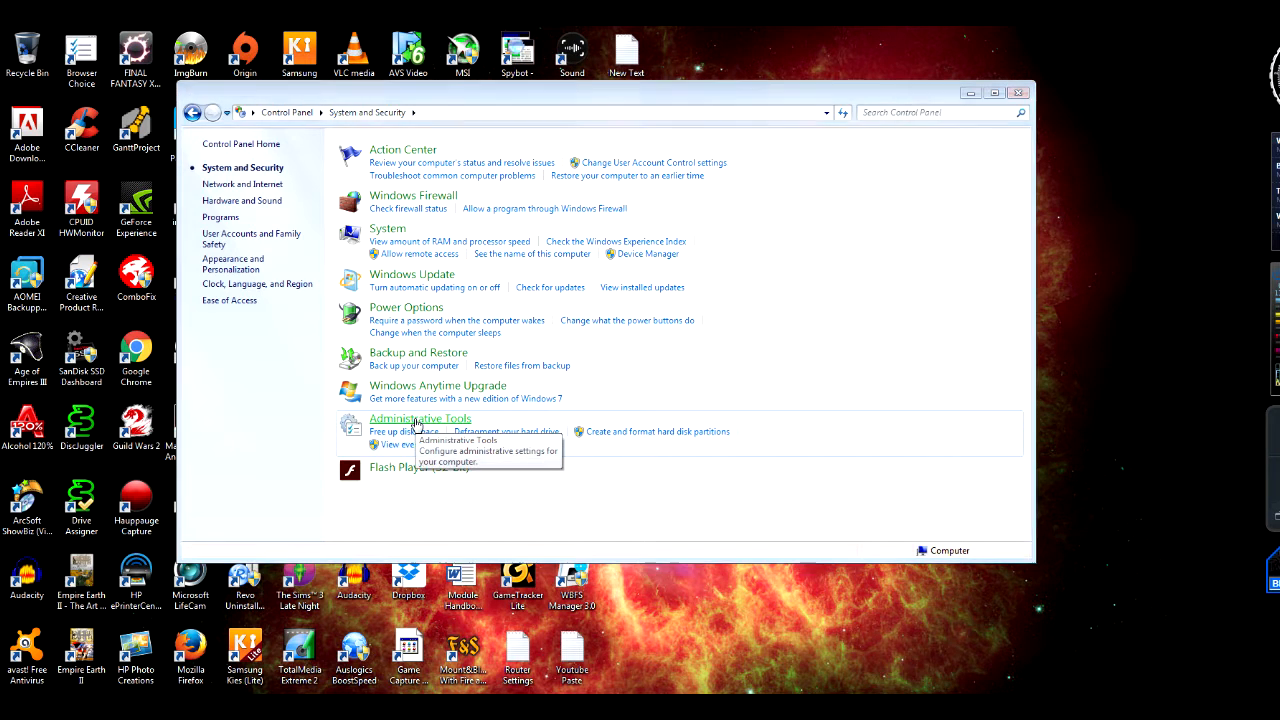
pyautogui.click(420, 418)
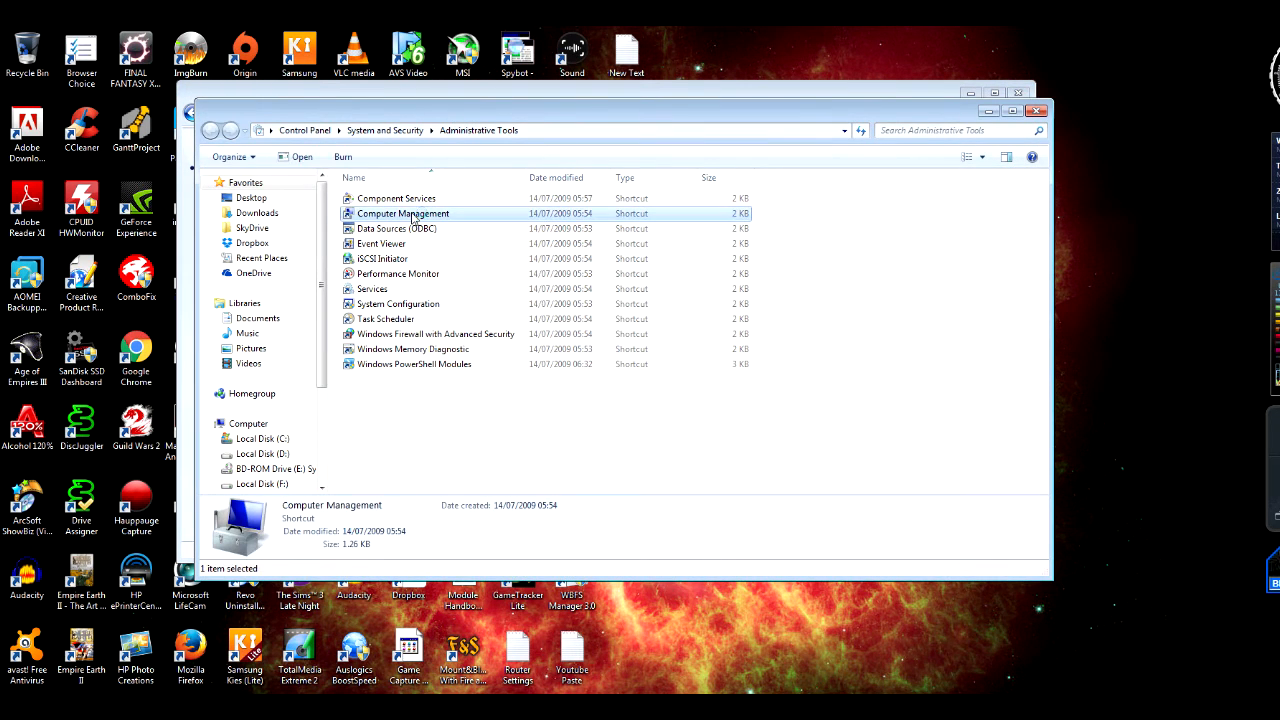
# Launch Computer Management, show Disk Management and select Disk 9's 298 GB FAT32 partition
pyautogui.doubleClick(404, 212)
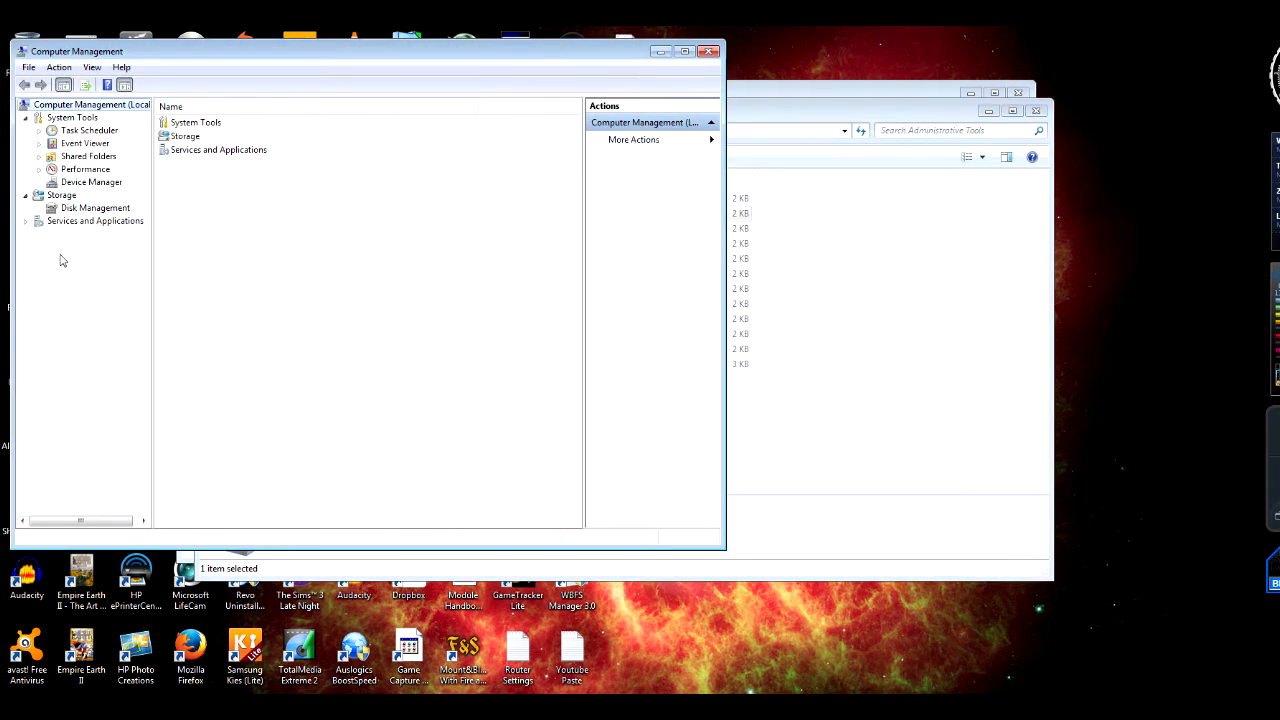
pyautogui.click(96, 206)
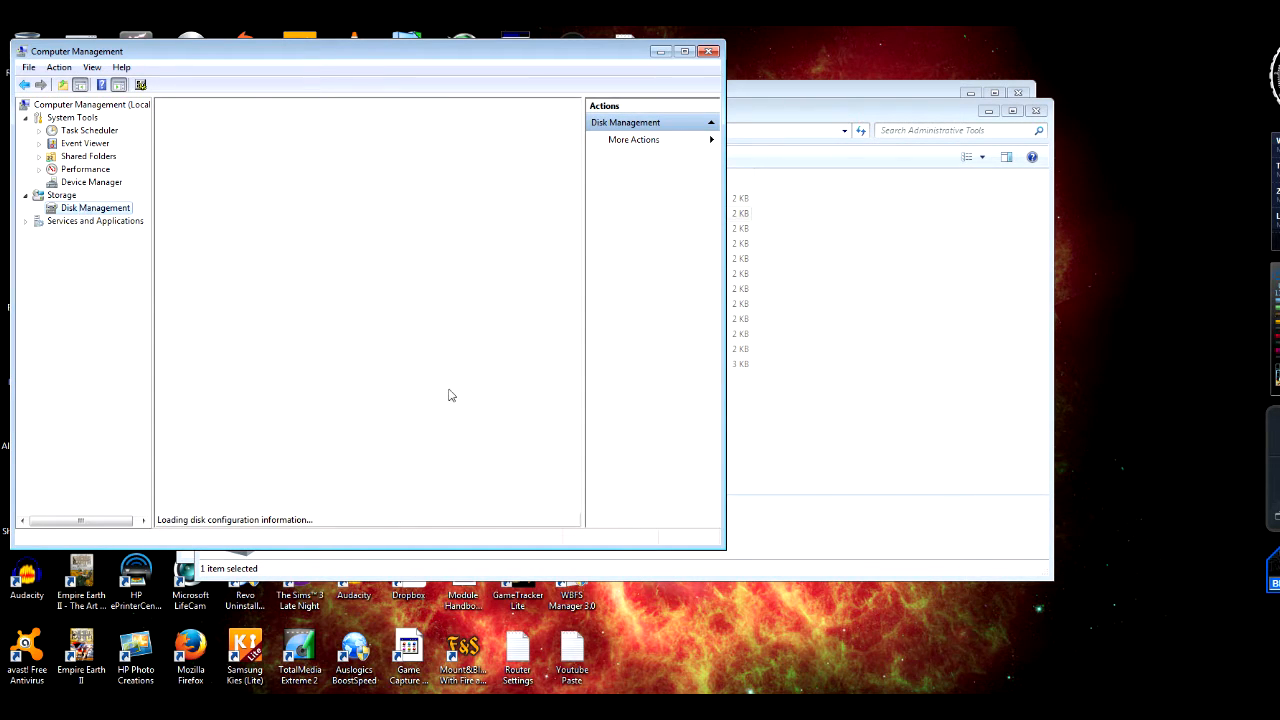
pyautogui.moveTo(324, 396)
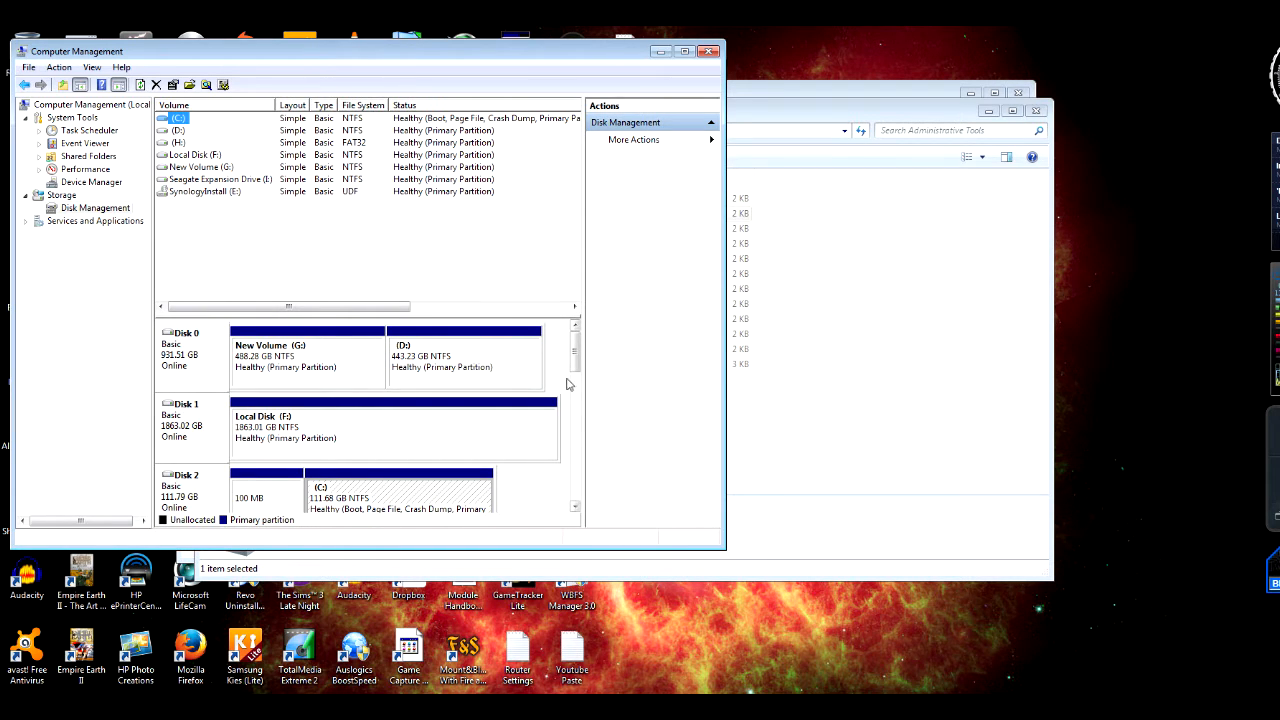
pyautogui.scroll(-3)
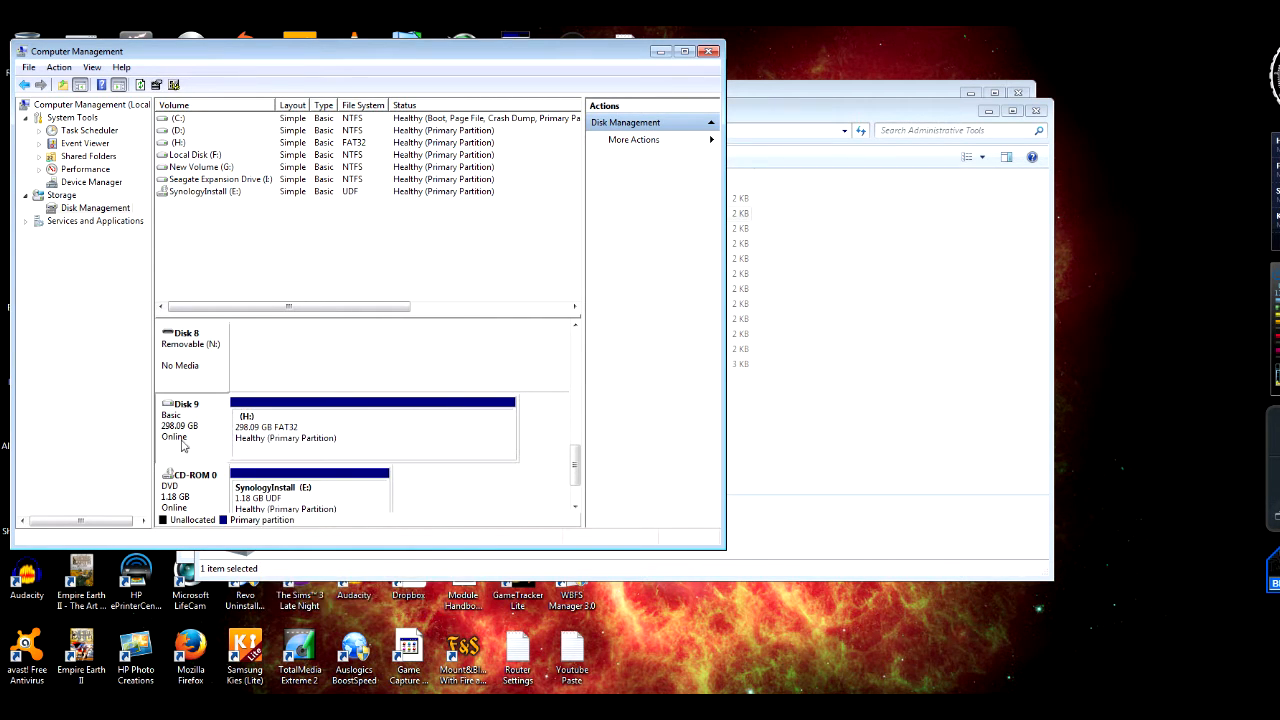
pyautogui.click(376, 428)
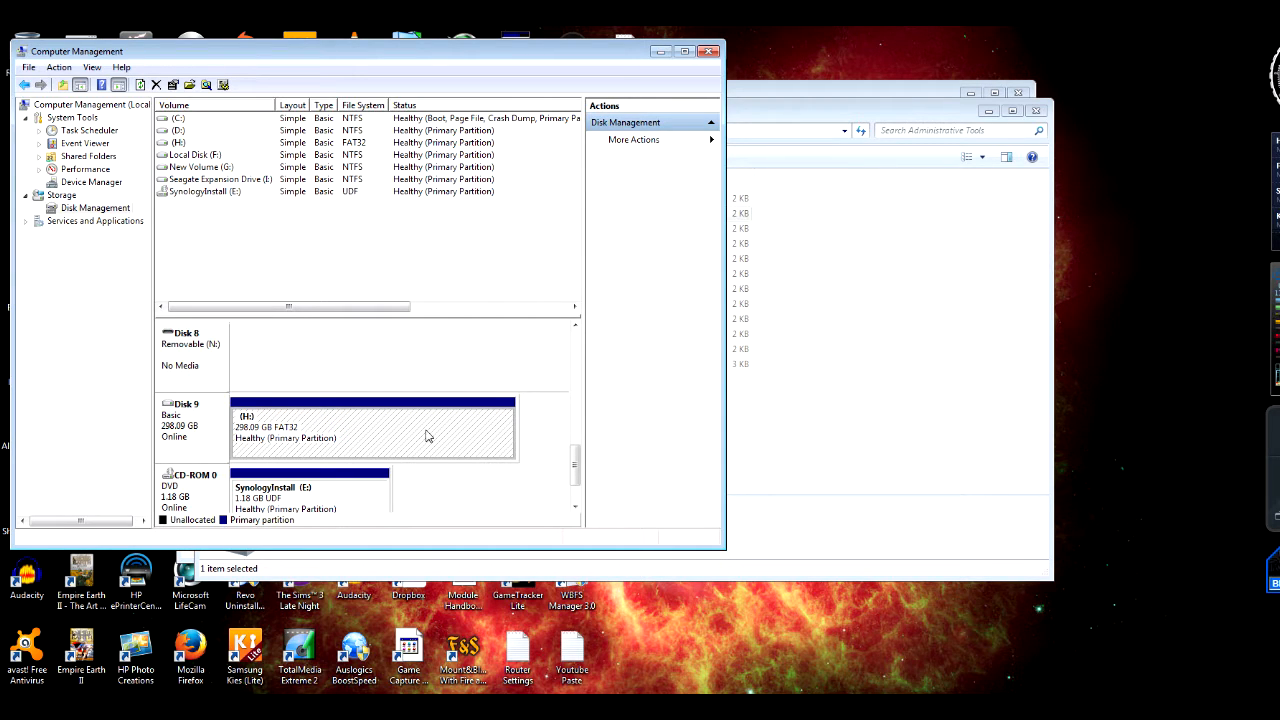
# Bring up the Format H: dialog for the FAT32 partition, then cancel without formatting
pyautogui.rightClick(410, 430)
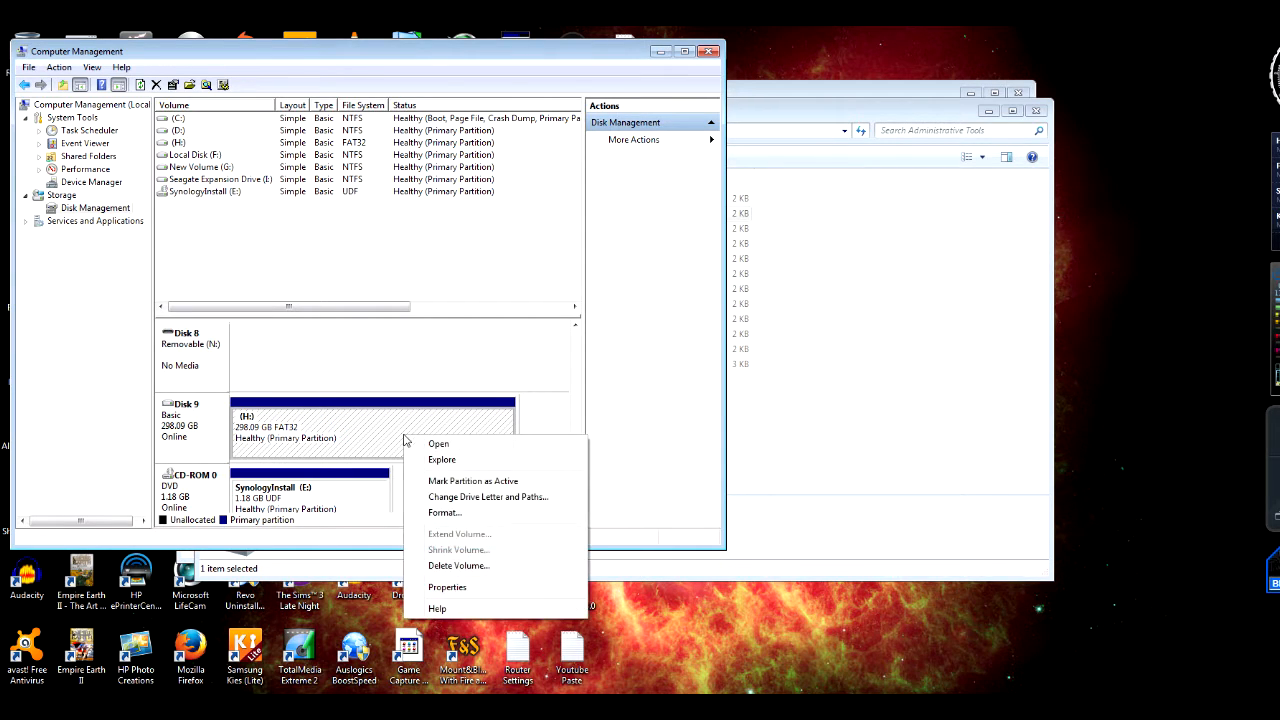
pyautogui.moveTo(458, 524)
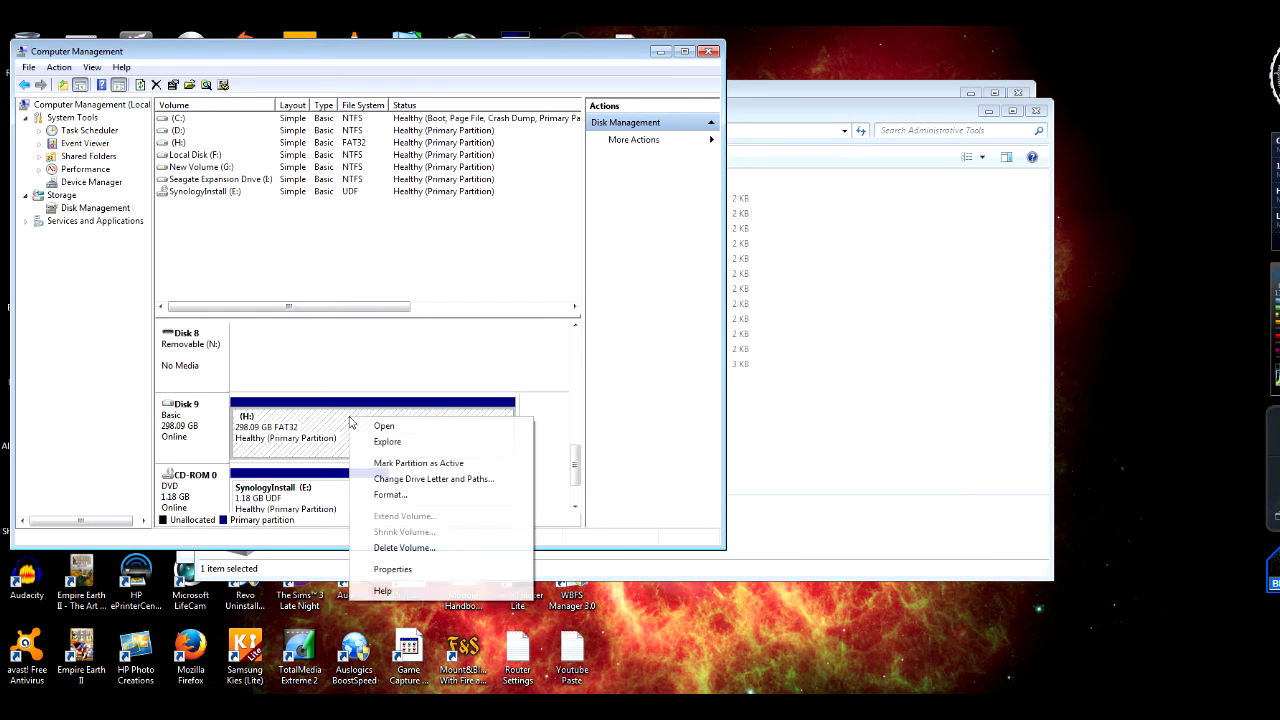
pyautogui.click(390, 494)
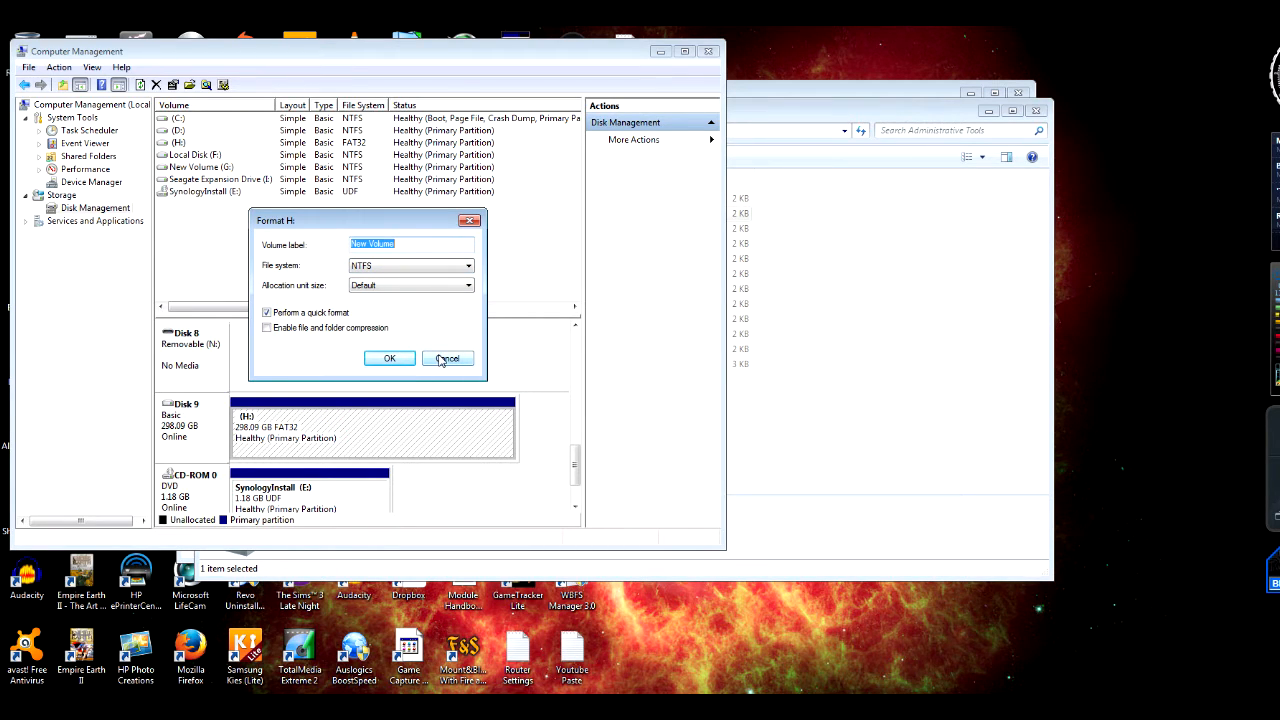
pyautogui.click(448, 358)
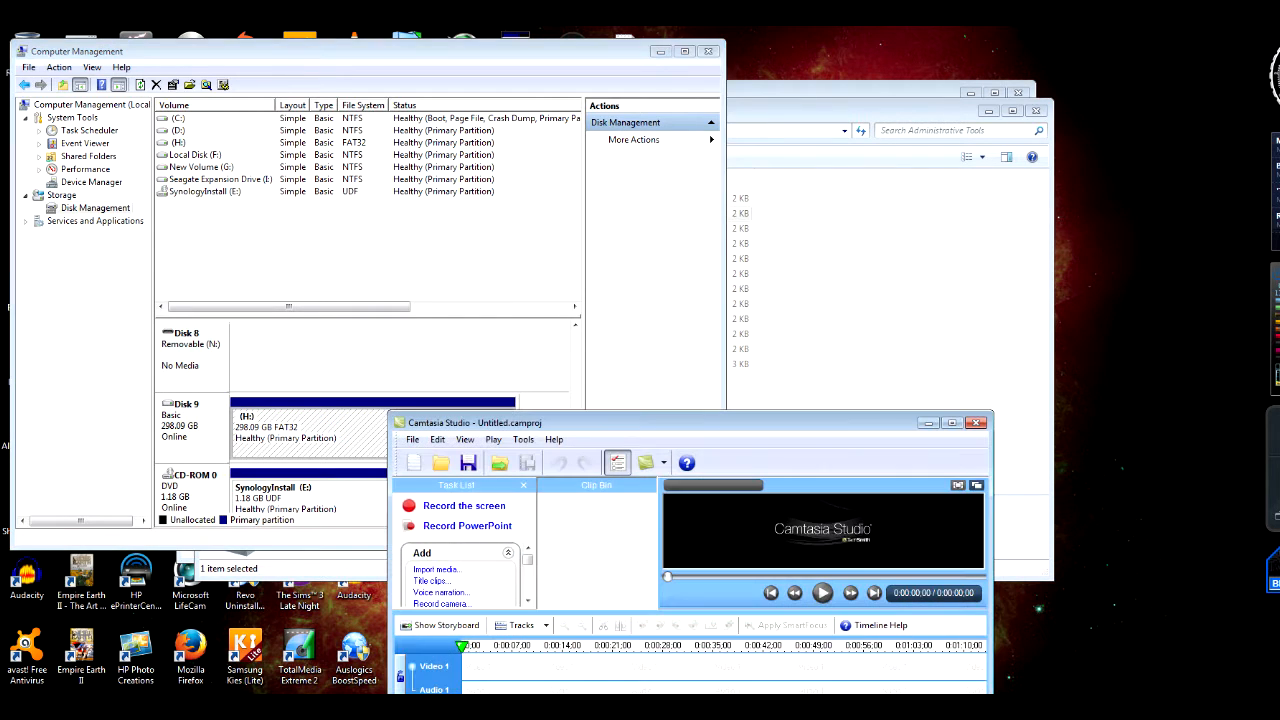
pyautogui.click(976, 422)
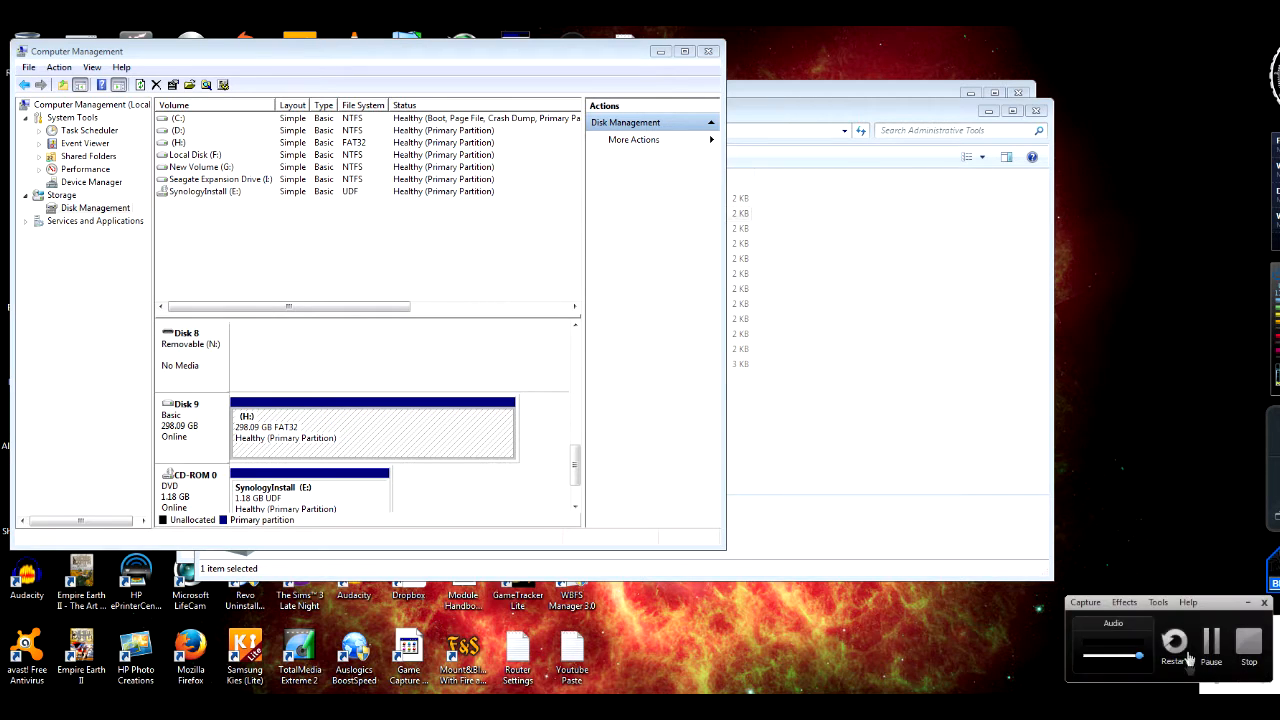
# Close the Explorer window behind Computer Management to reveal the desktop
pyautogui.click(116, 444)
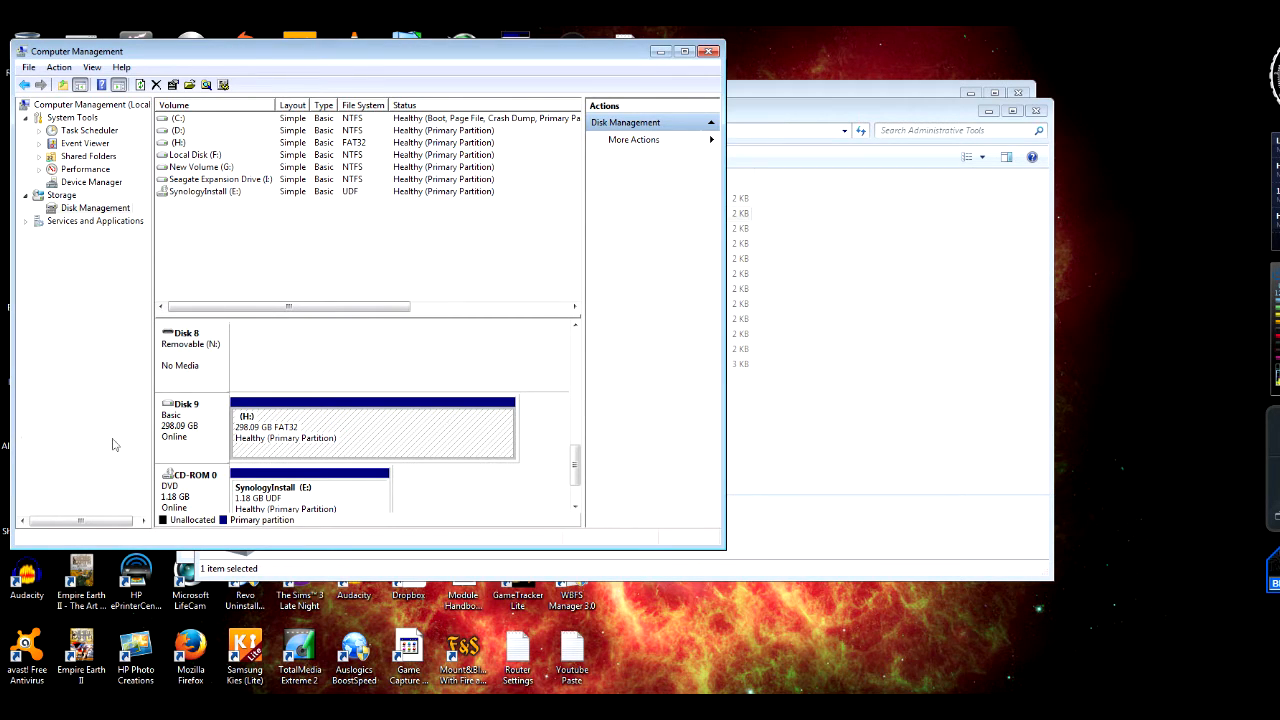
pyautogui.moveTo(280, 442)
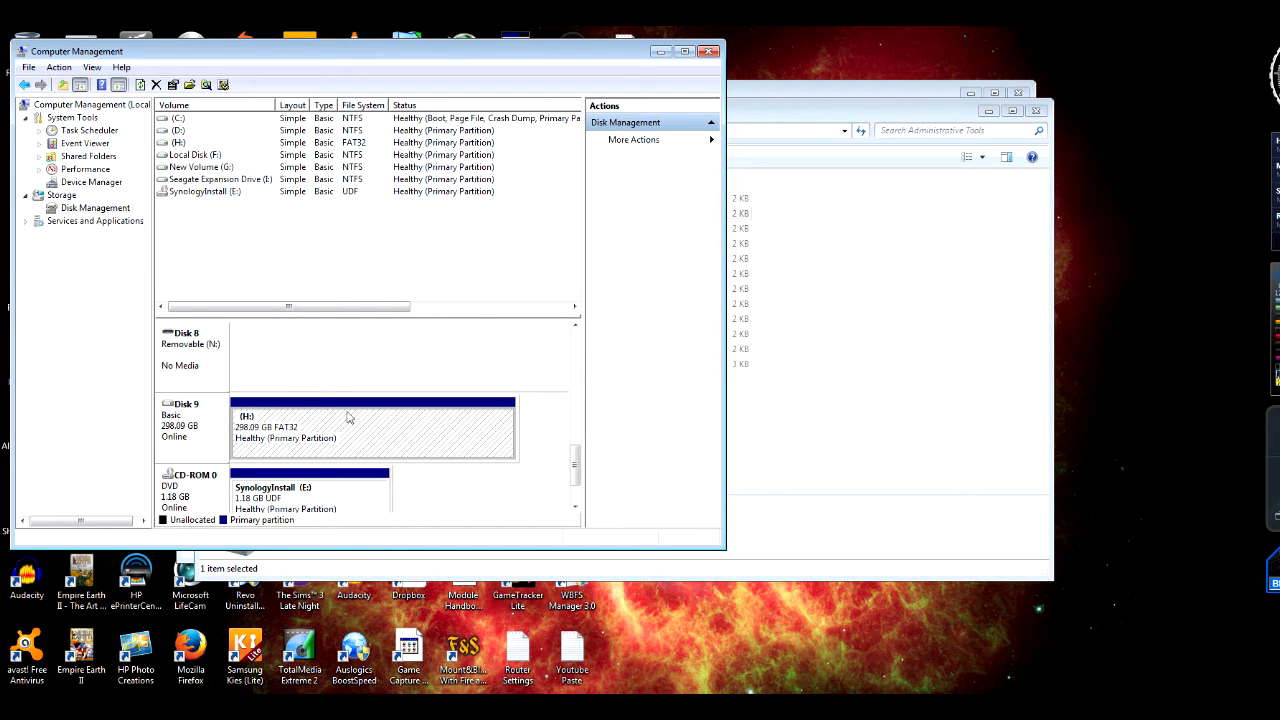
pyautogui.moveTo(248, 428)
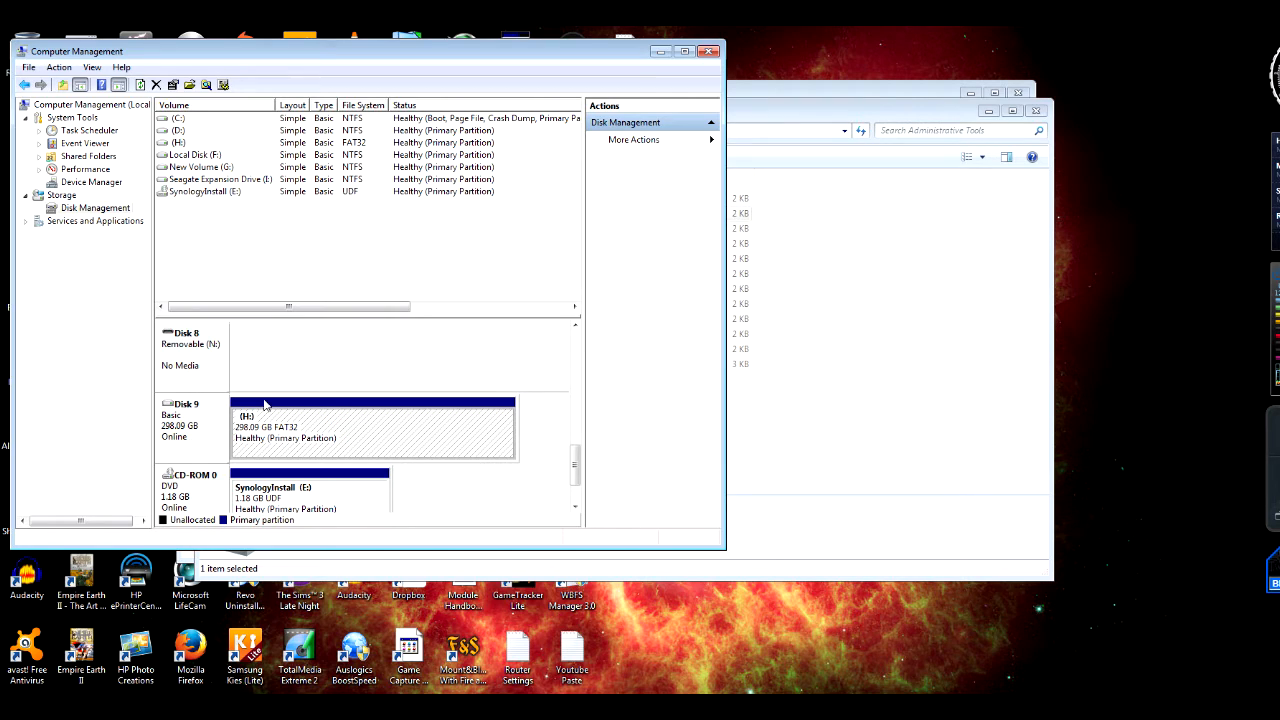
pyautogui.moveTo(788, 234)
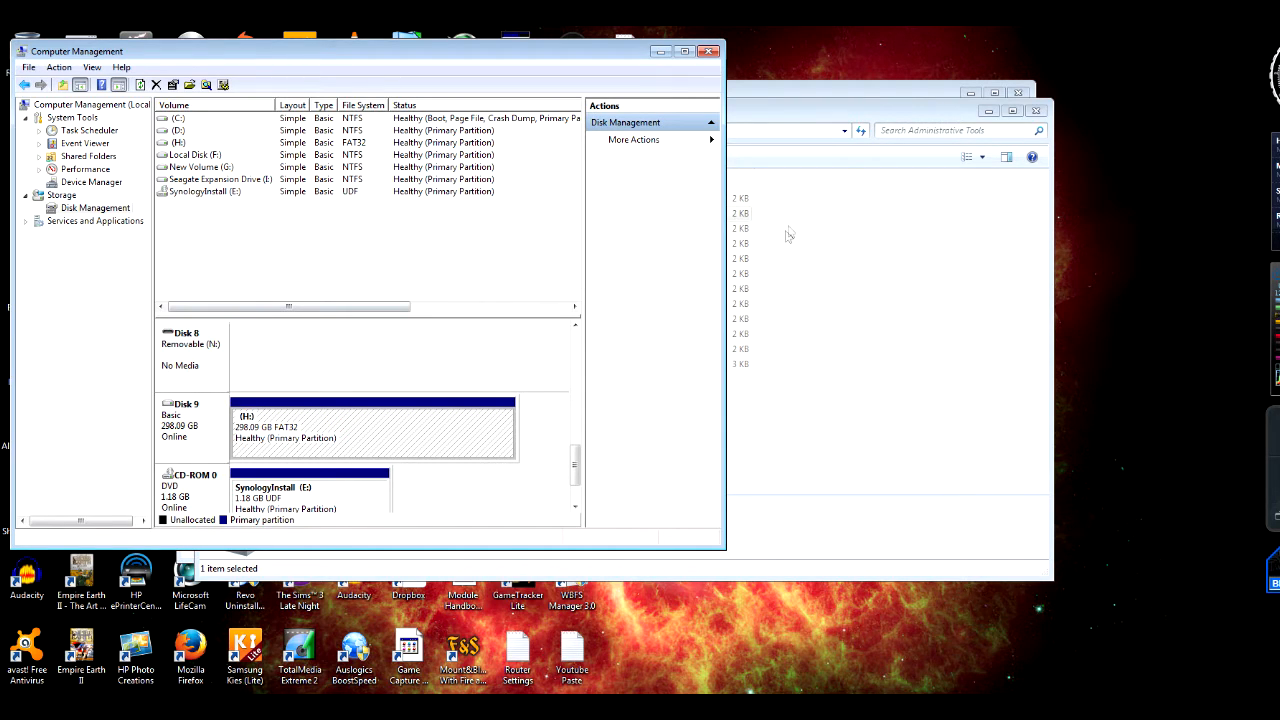
pyautogui.moveTo(988, 112)
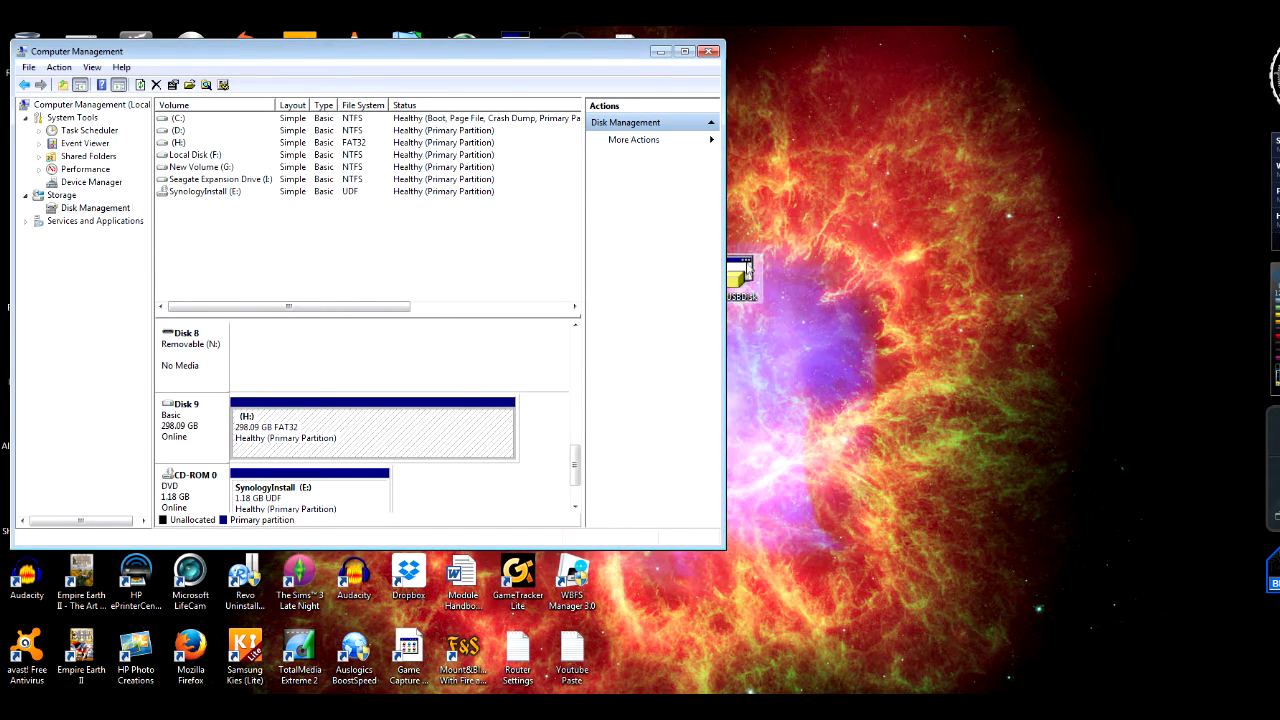
pyautogui.moveTo(790, 276)
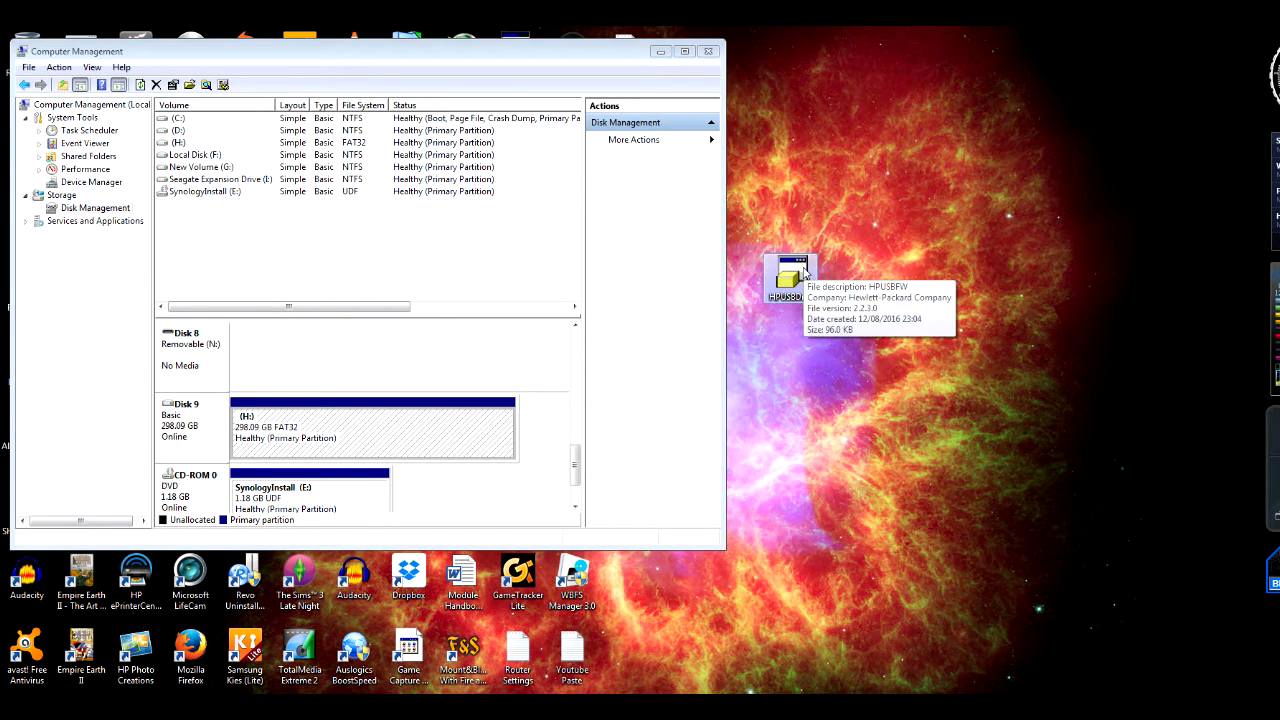
# Run HPUSBDisk.exe as administrator, choose FAT32, label the drive 'PS3' and disable Quick Format
pyautogui.rightClick(790, 278)
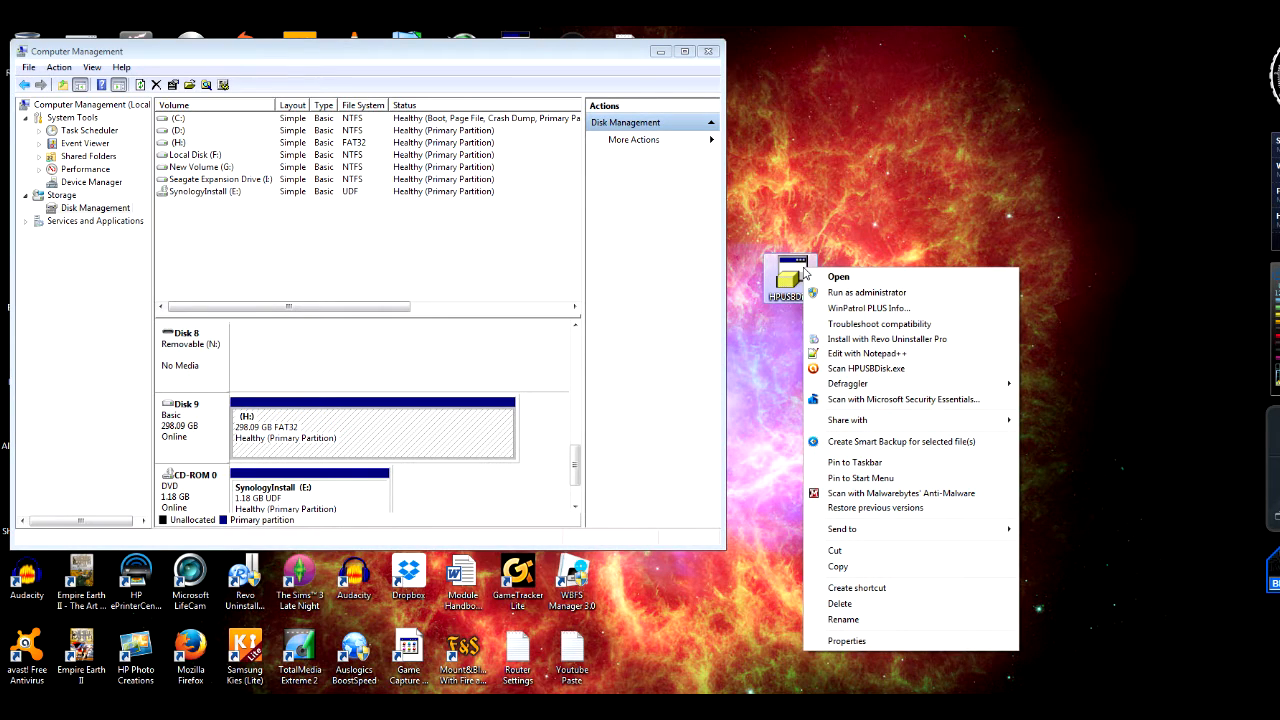
pyautogui.moveTo(856, 296)
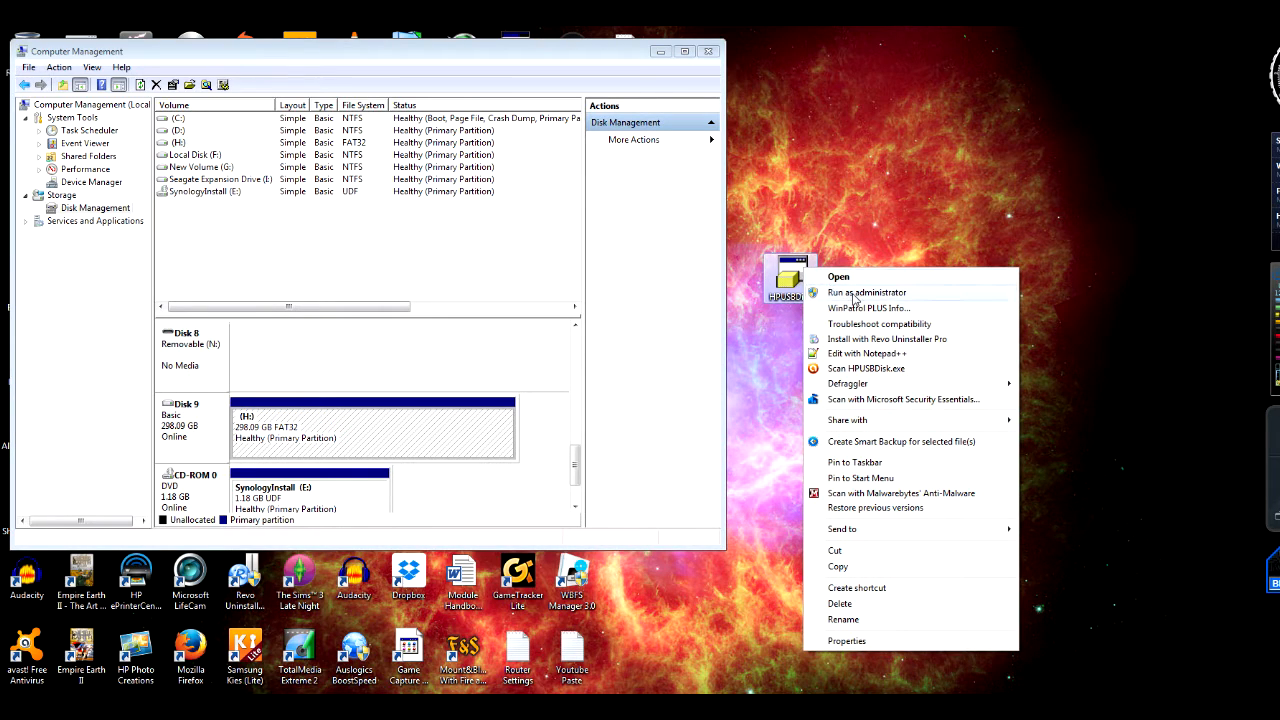
pyautogui.click(760, 436)
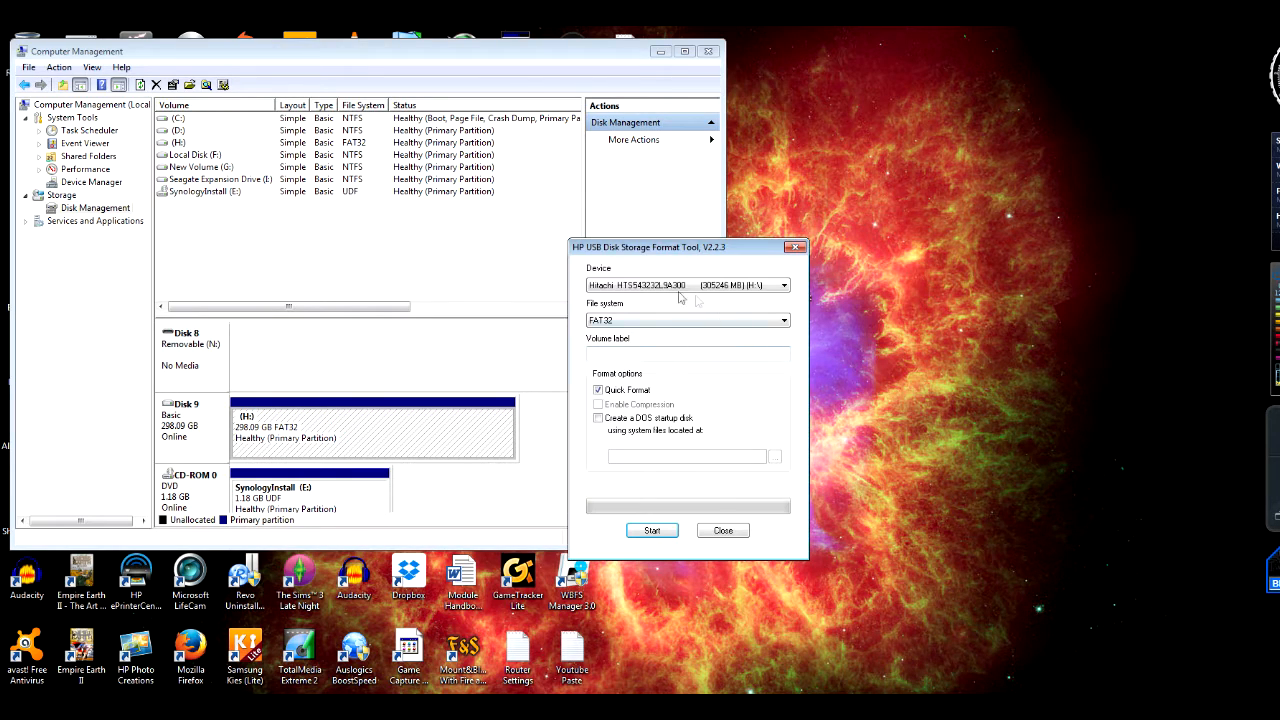
pyautogui.moveTo(608, 190)
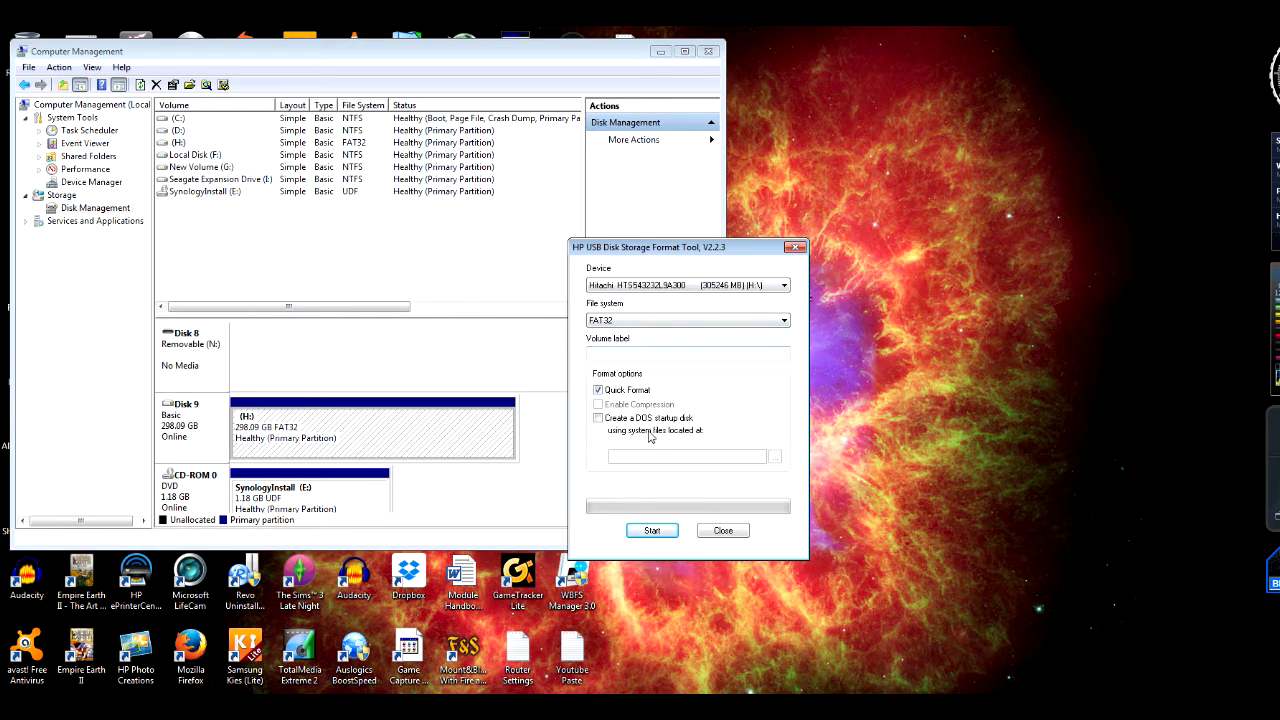
pyautogui.click(688, 320)
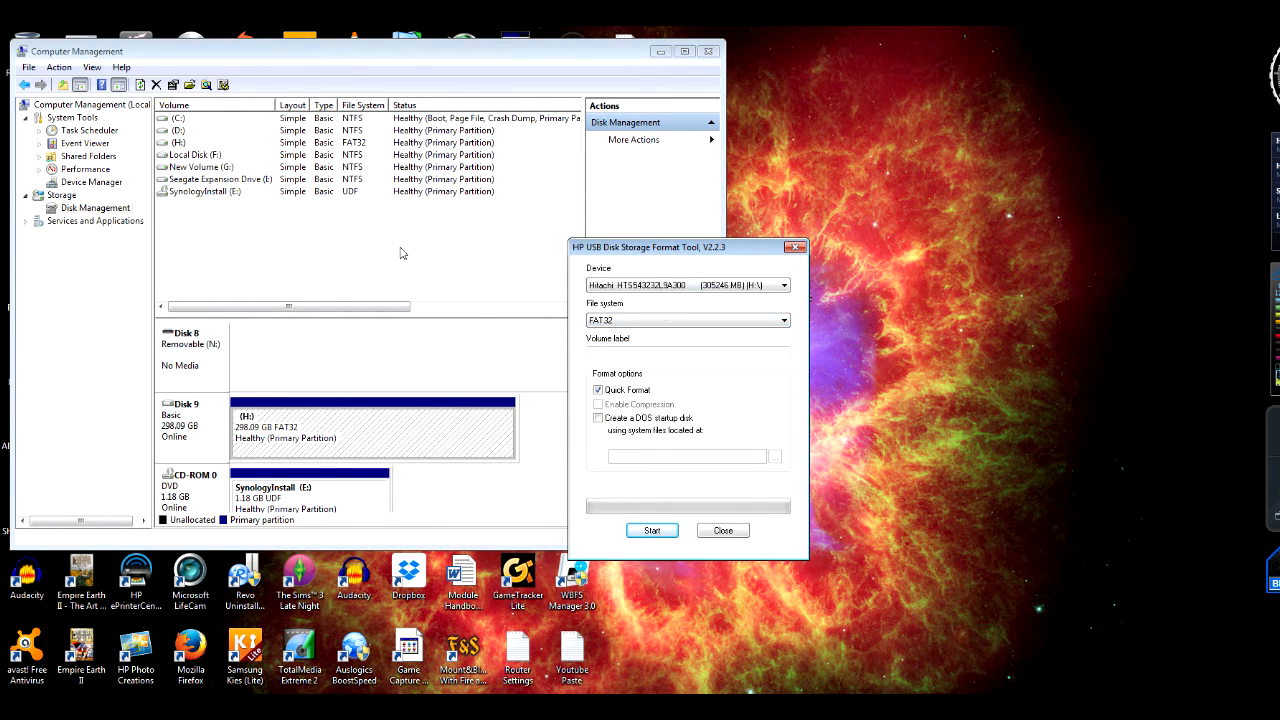
pyautogui.moveTo(700, 312)
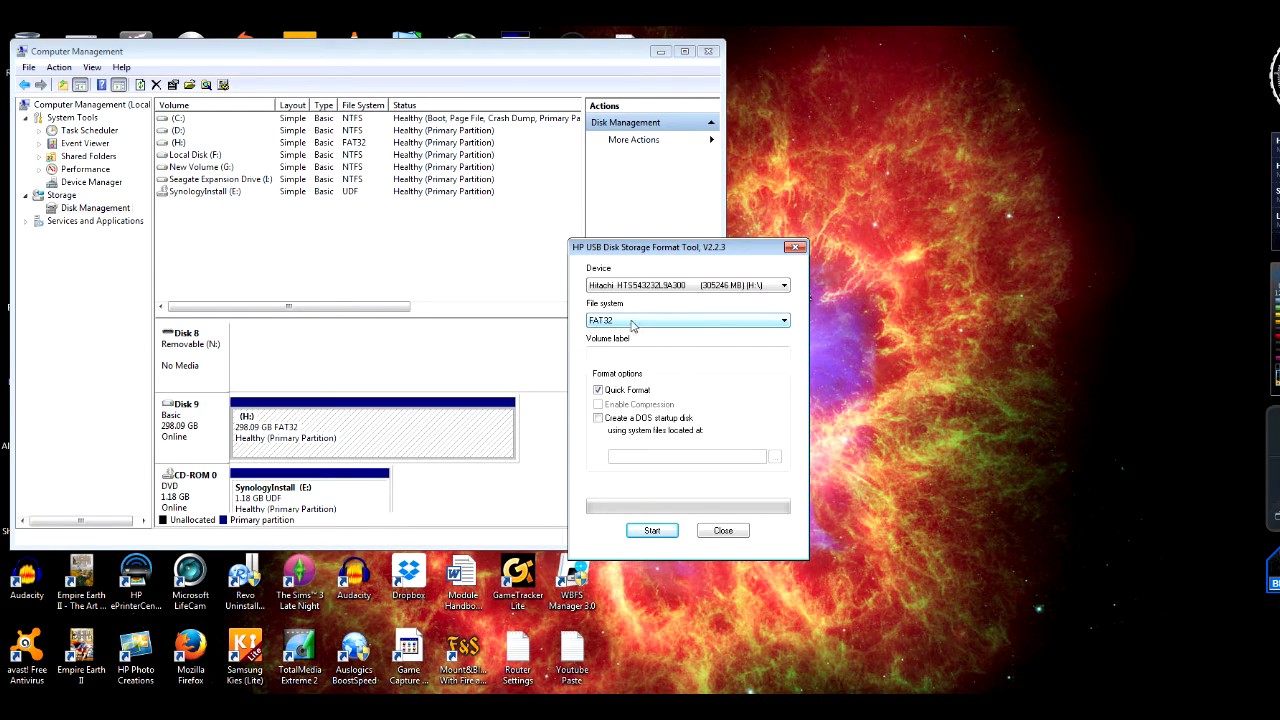
pyautogui.click(686, 352)
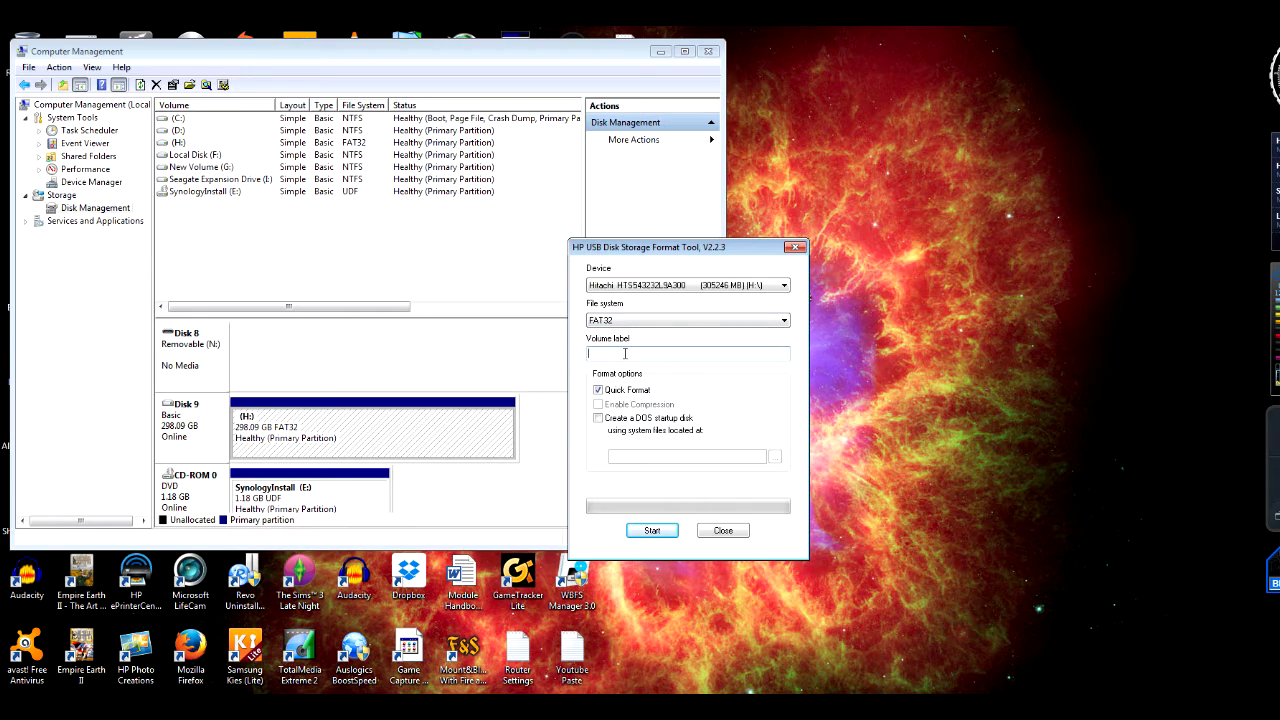
pyautogui.write('PS3 Back up')
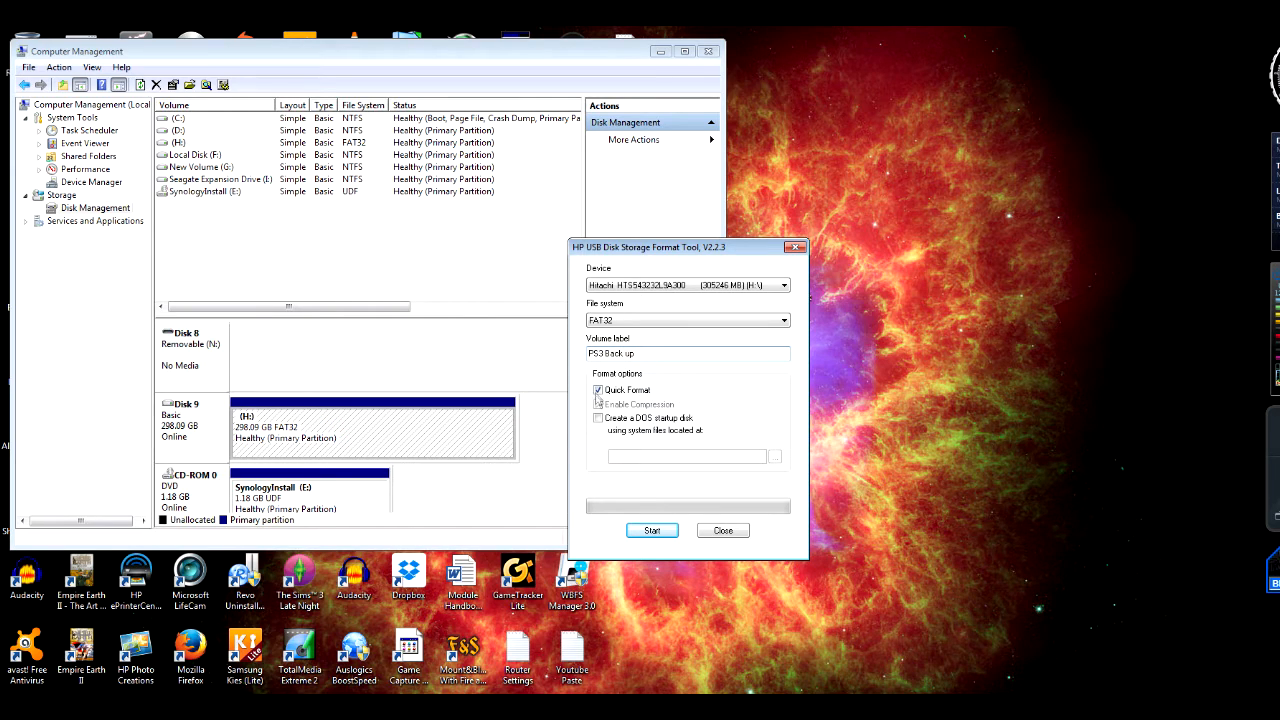
pyautogui.click(598, 390)
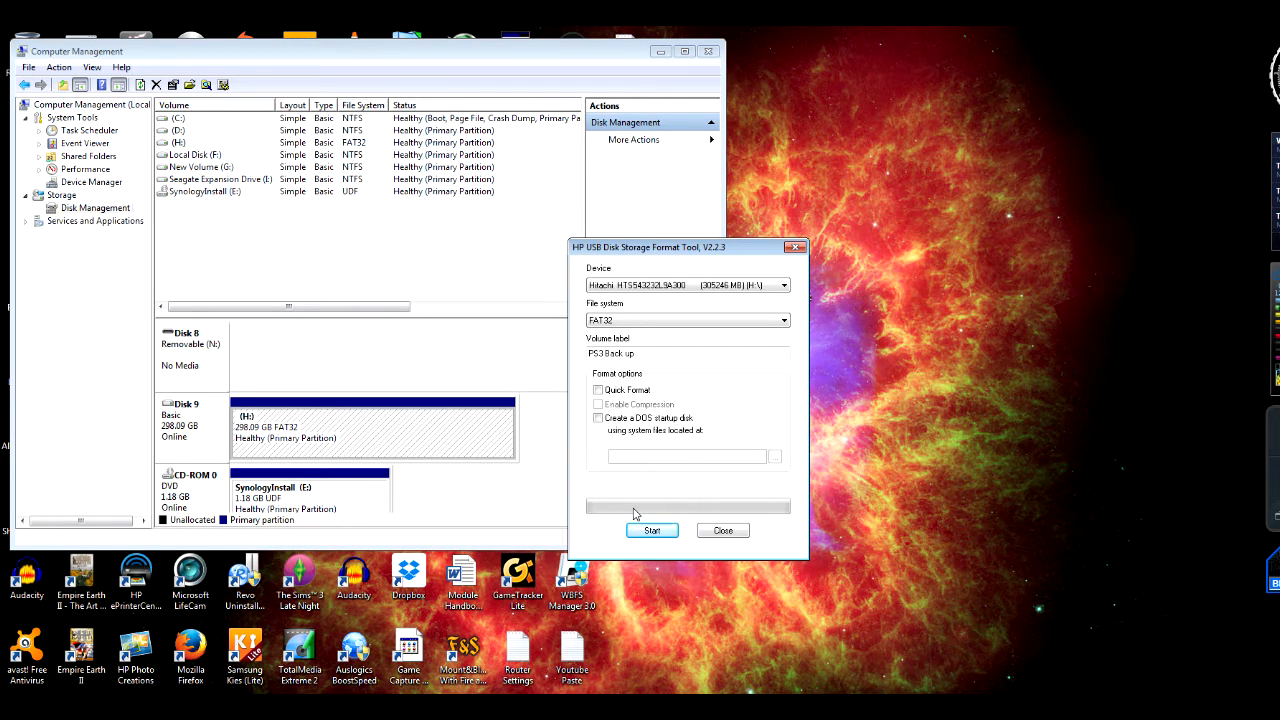
pyautogui.moveTo(462, 498)
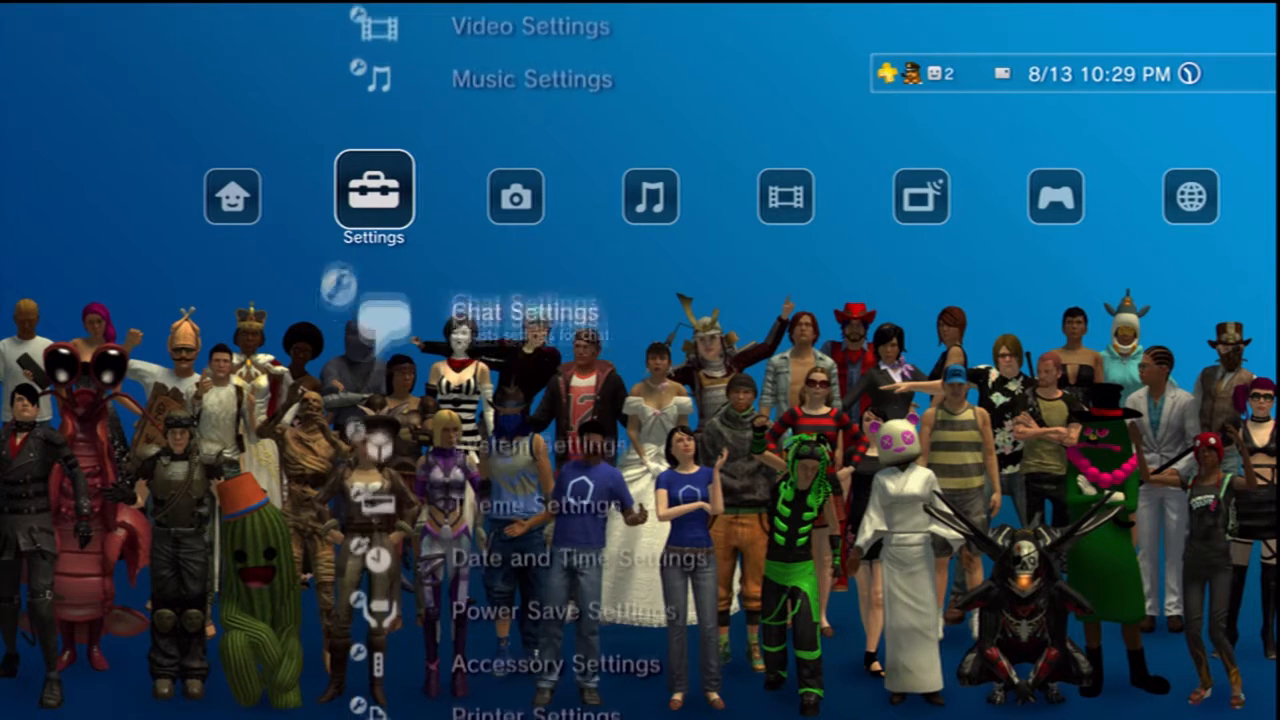
# Choose Back Up, accept the trophy warning and confirm backing up to other storage media
pyautogui.scroll(-3)
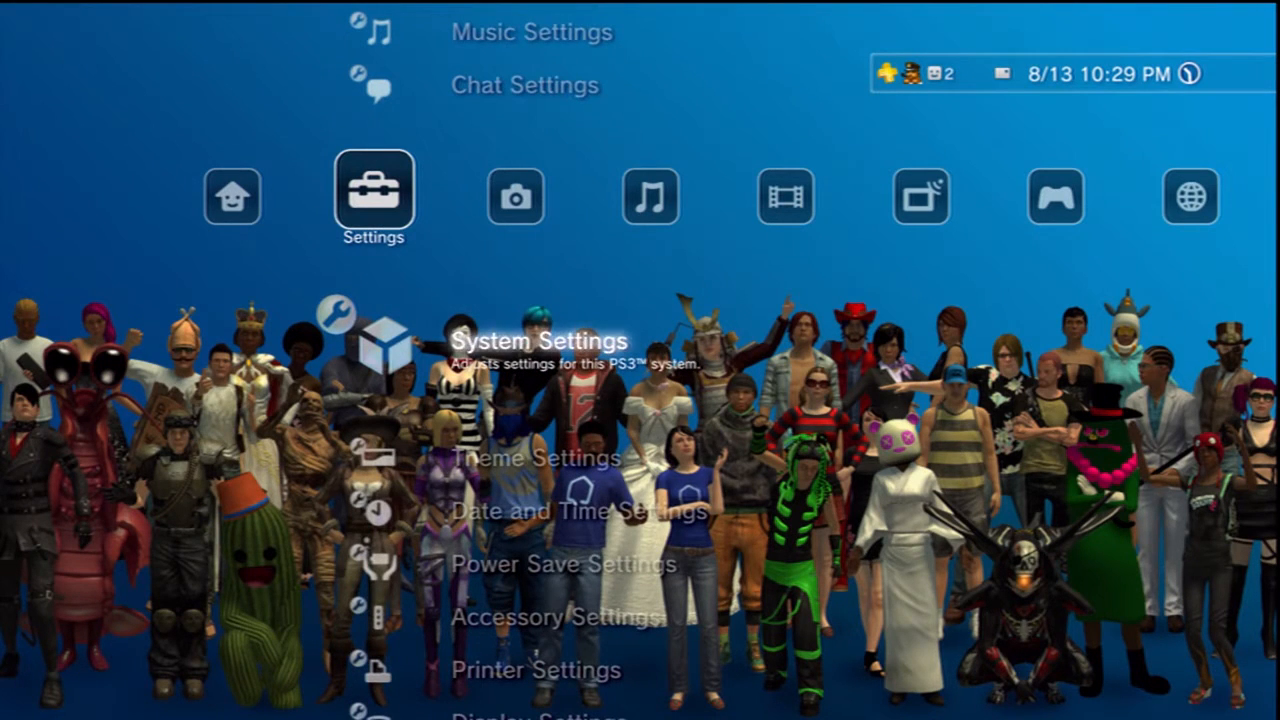
pyautogui.scroll(-3)
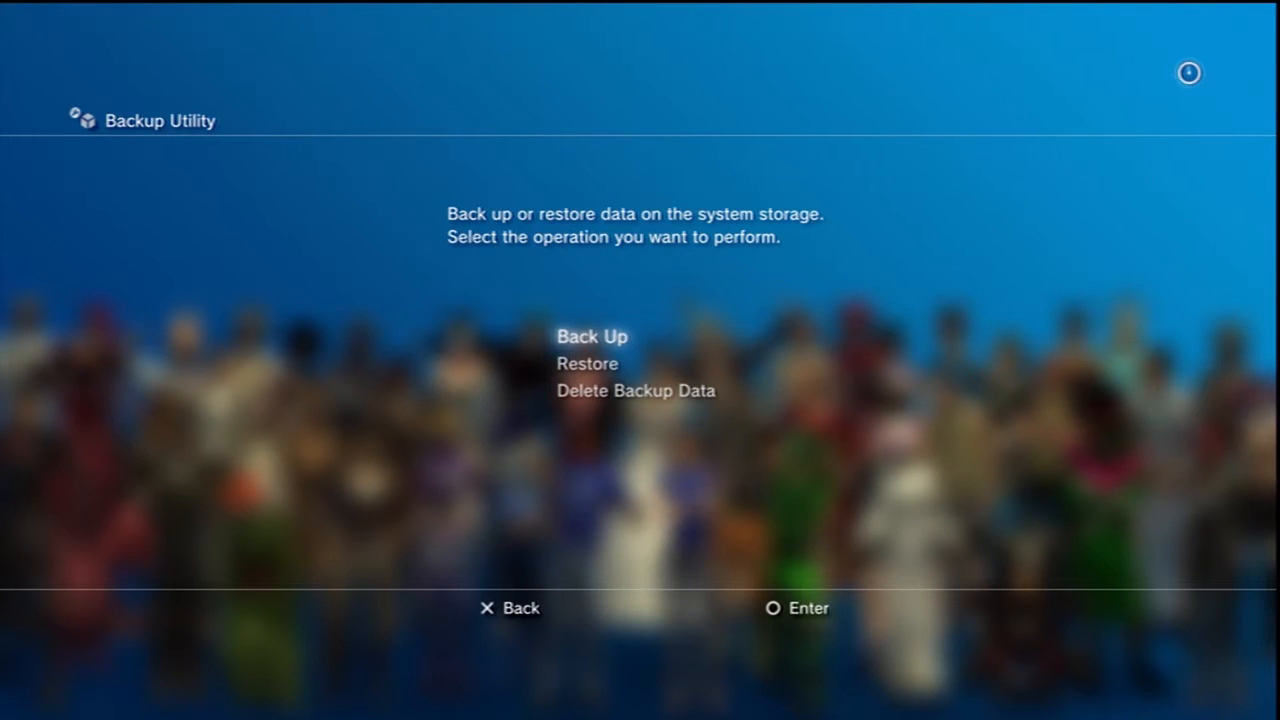
pyautogui.click(592, 336)
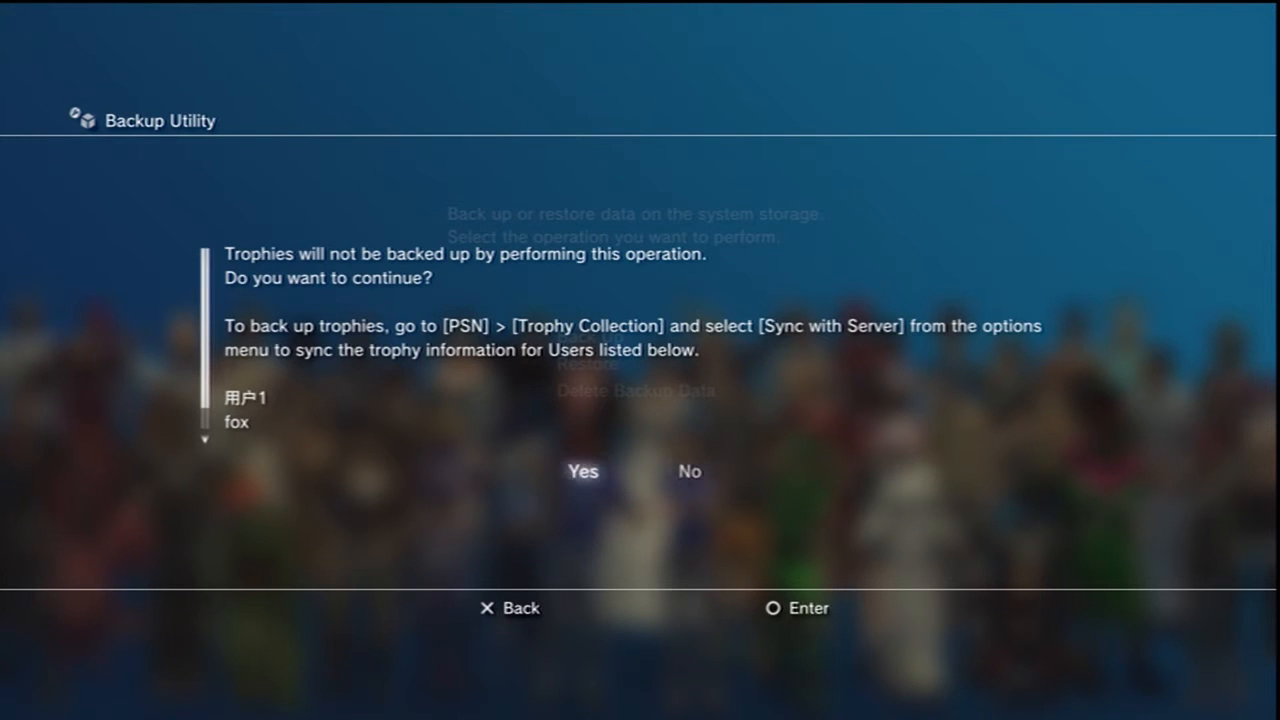
pyautogui.click(582, 472)
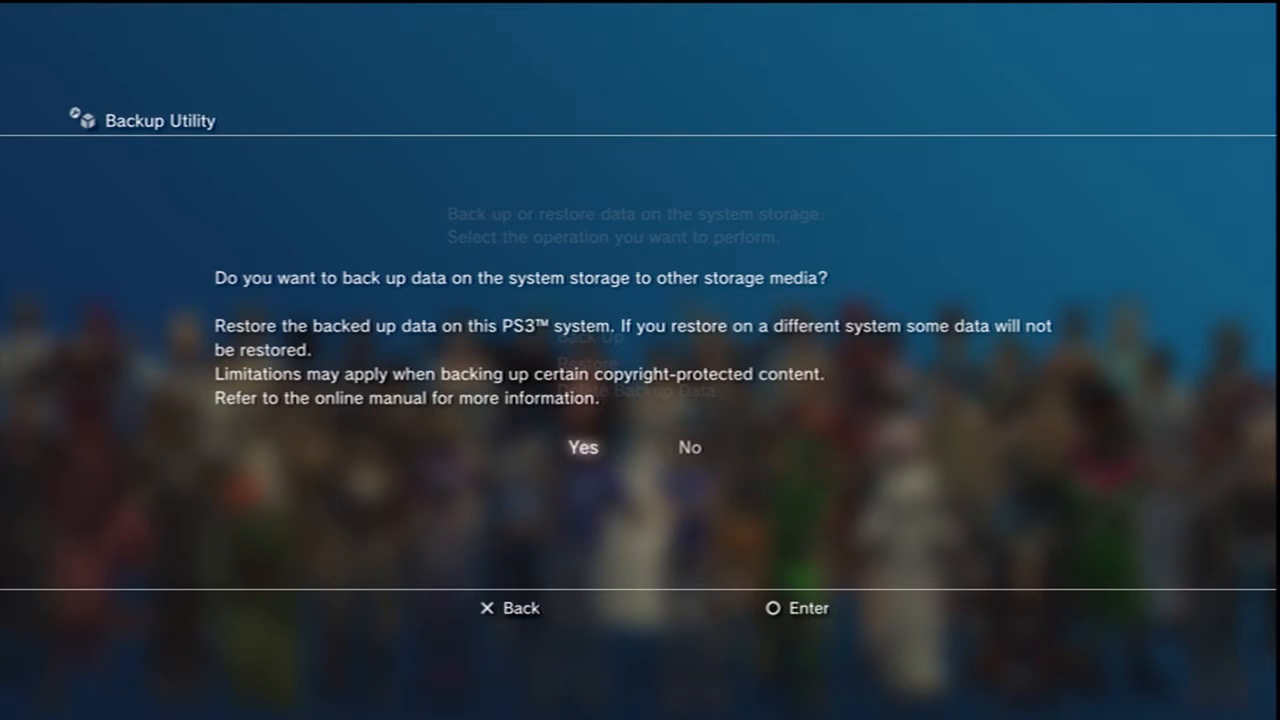
pyautogui.click(582, 448)
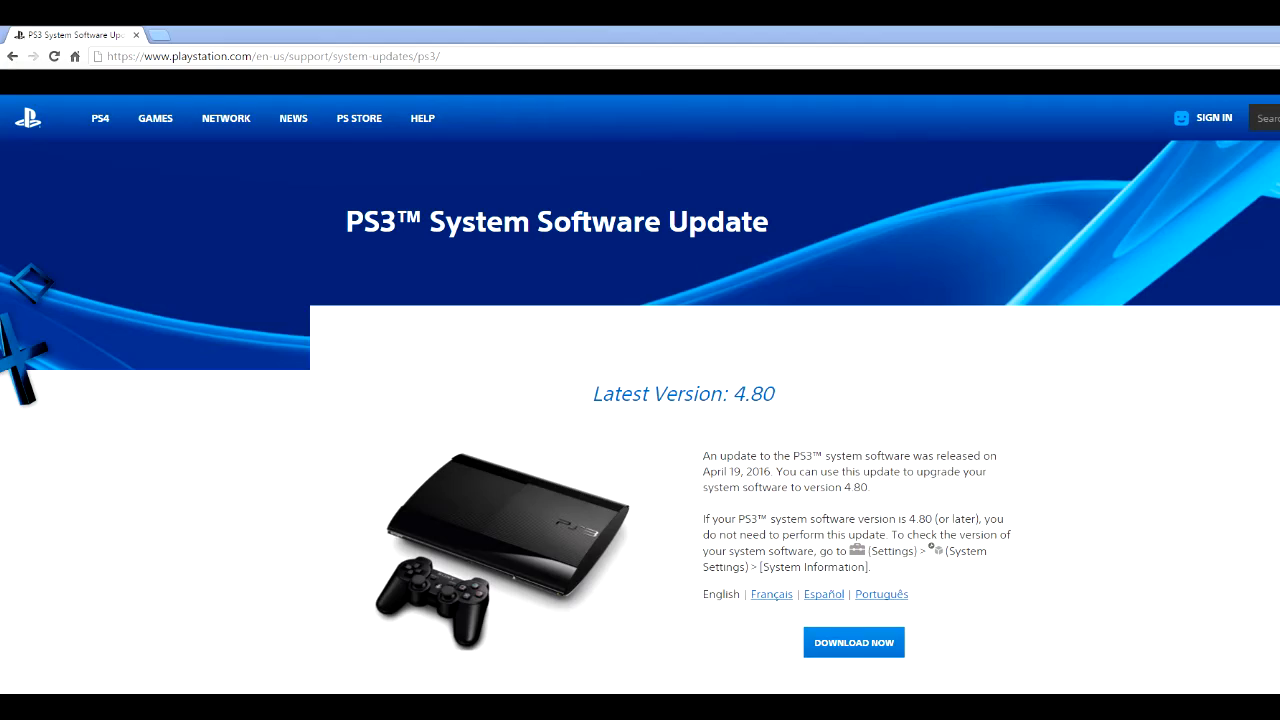
# Scroll the PS3 4.80 update page down to the Update Using a PC section
pyautogui.scroll(-3)
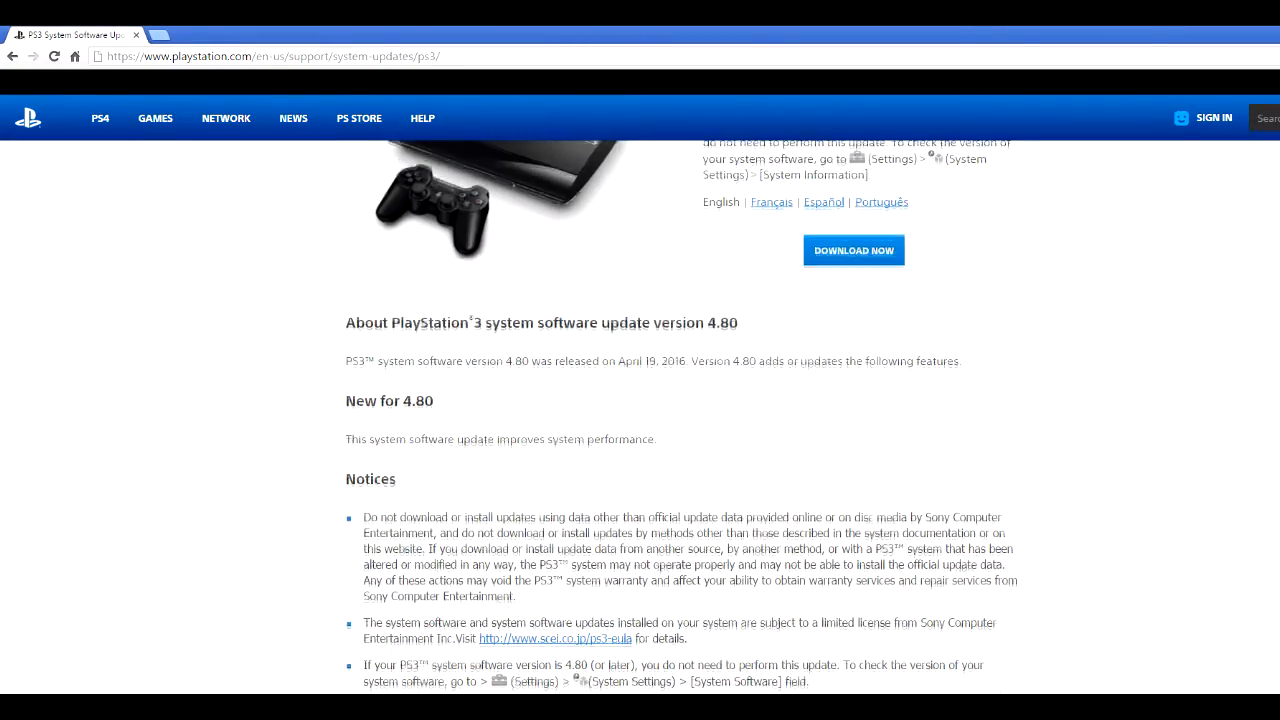
pyautogui.scroll(-3)
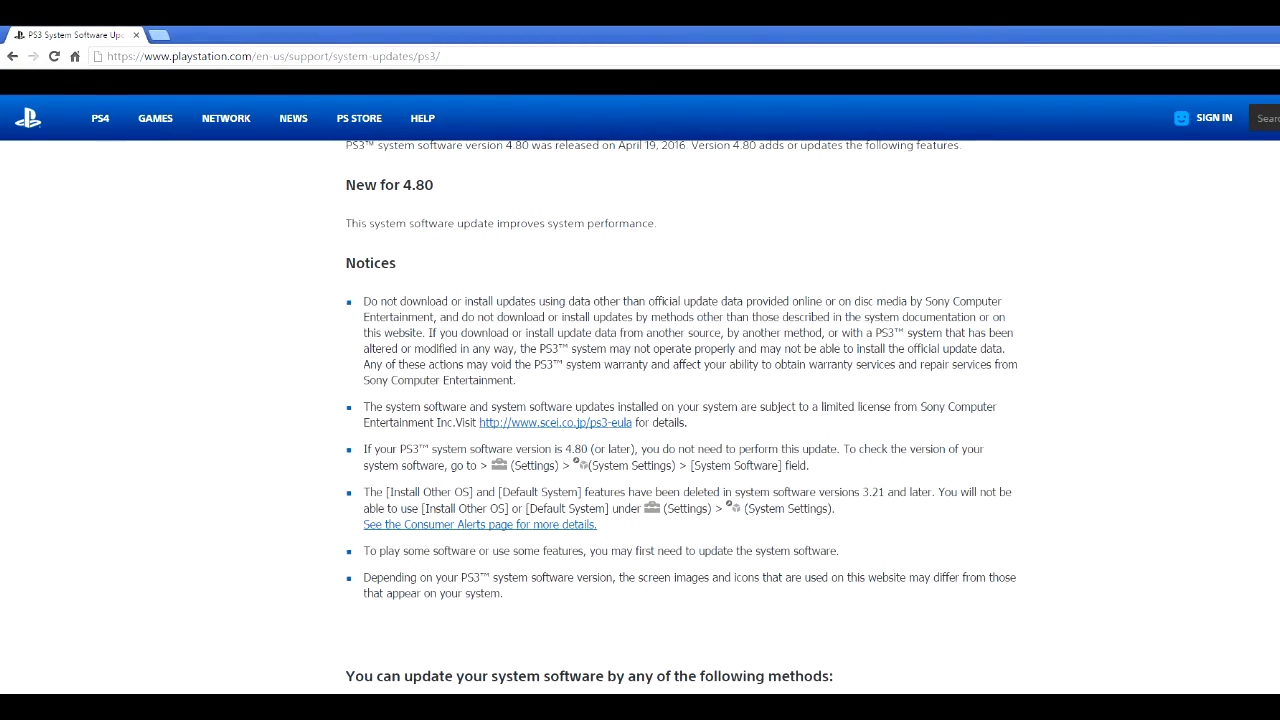
pyautogui.scroll(-3)
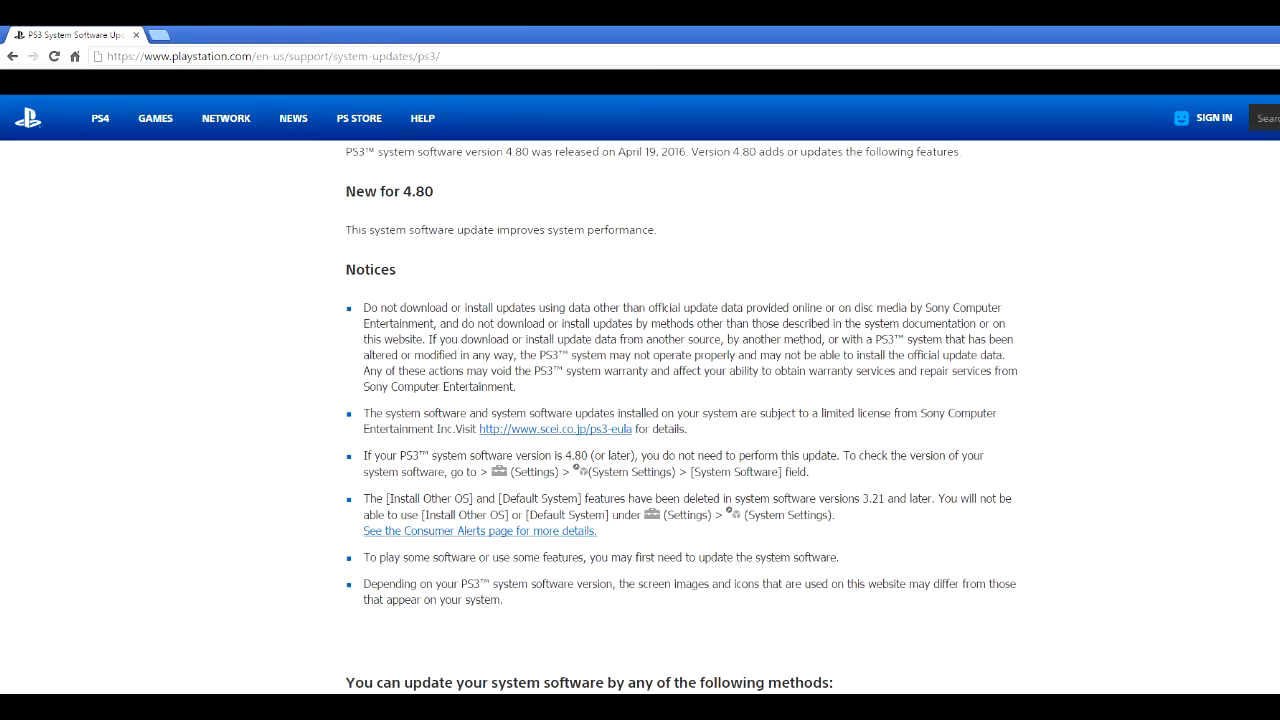
pyautogui.scroll(-3)
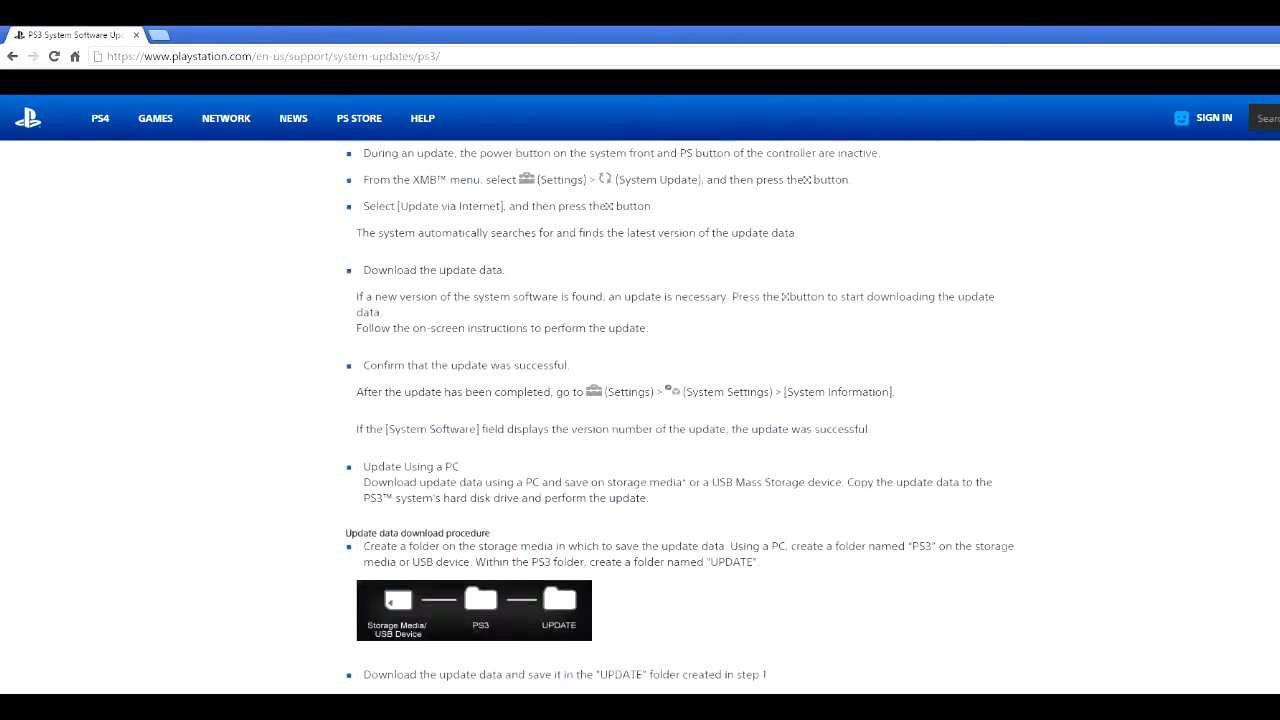
pyautogui.scroll(-3)
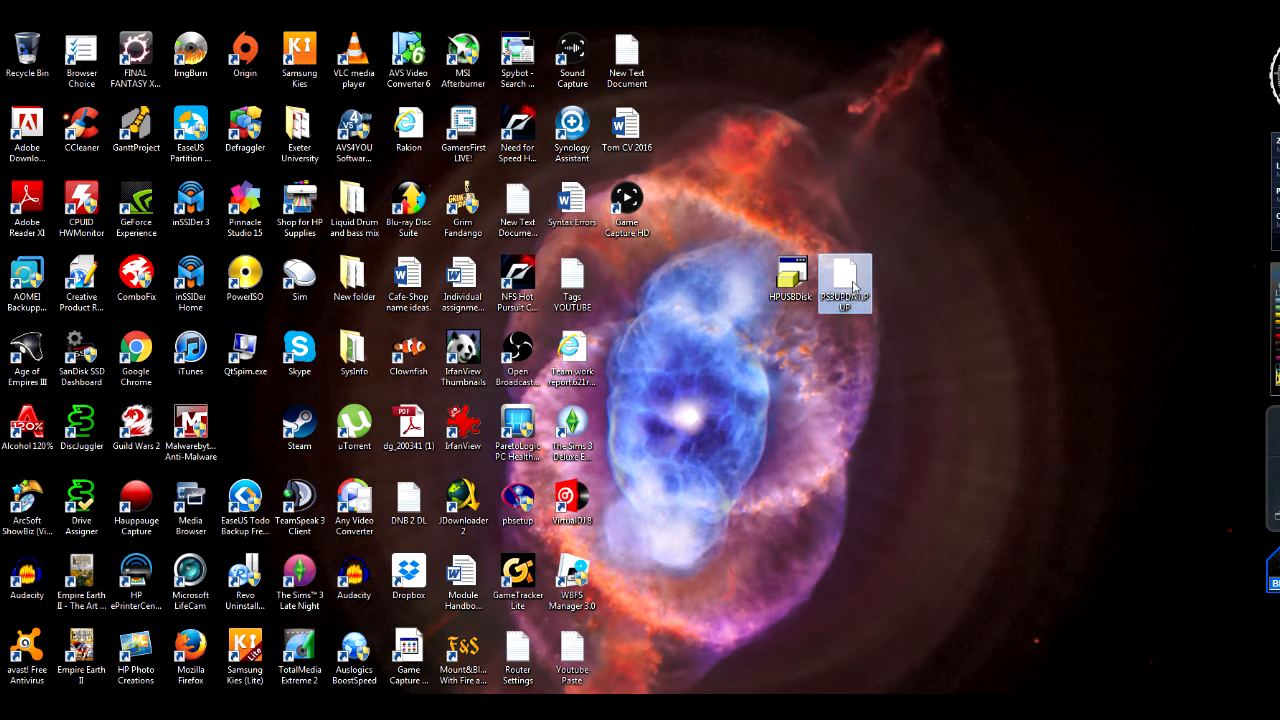
pyautogui.click(830, 460)
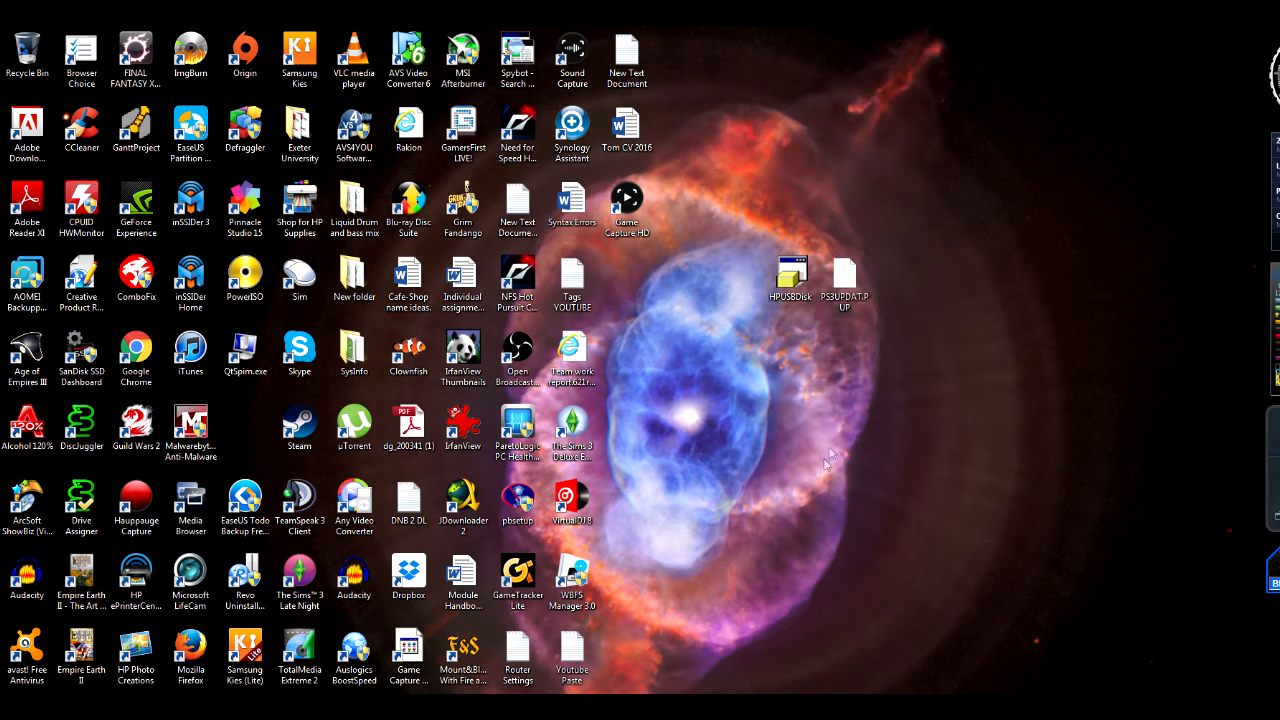
pyautogui.moveTo(844, 280)
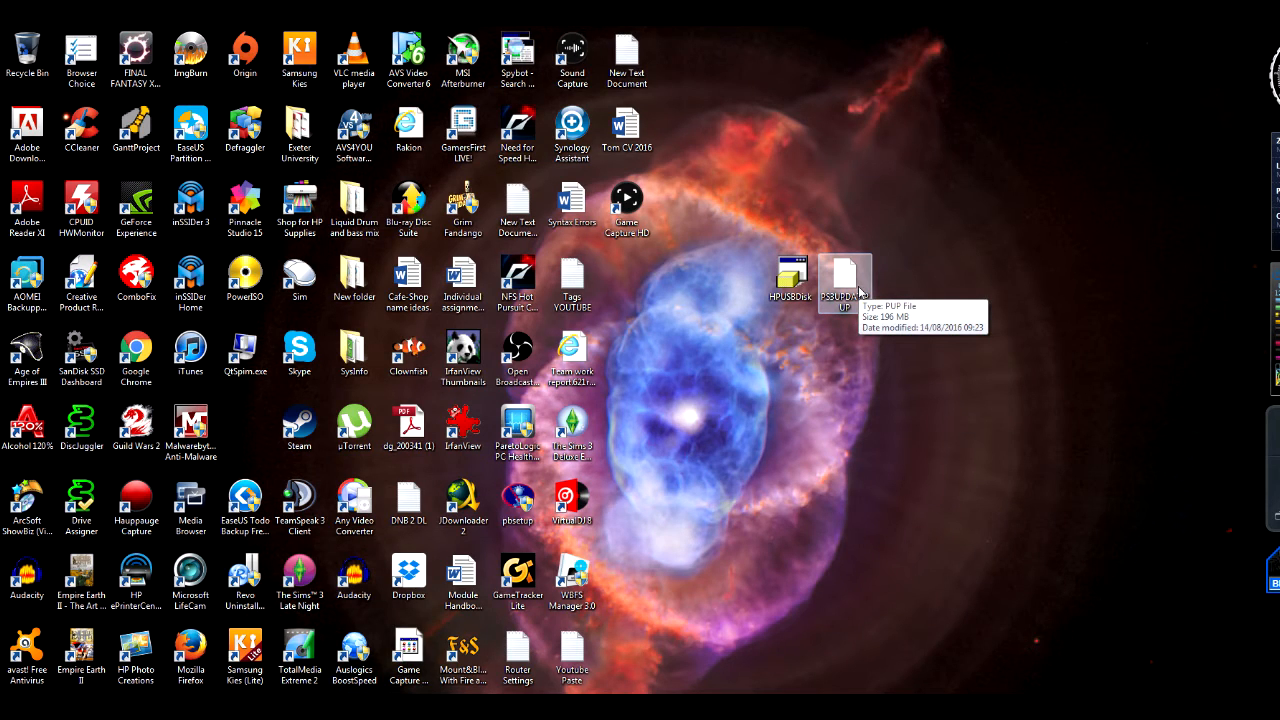
pyautogui.moveTo(912, 436)
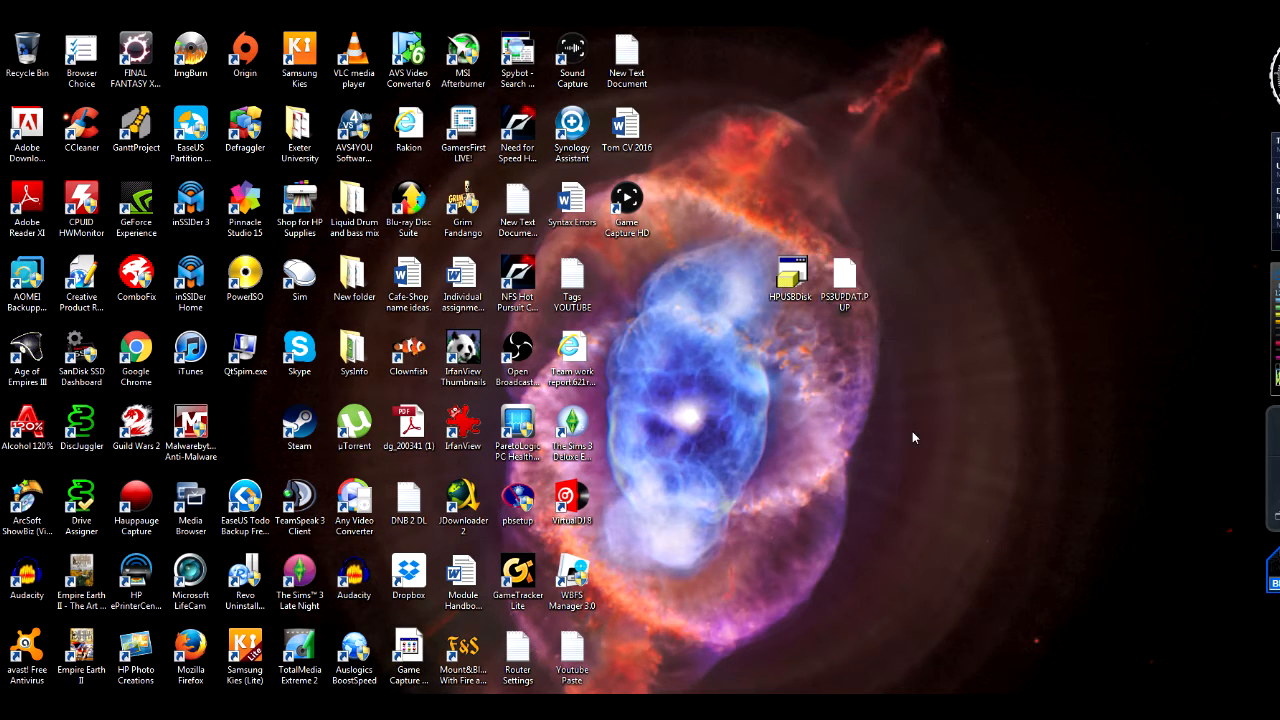
pyautogui.moveTo(918, 432)
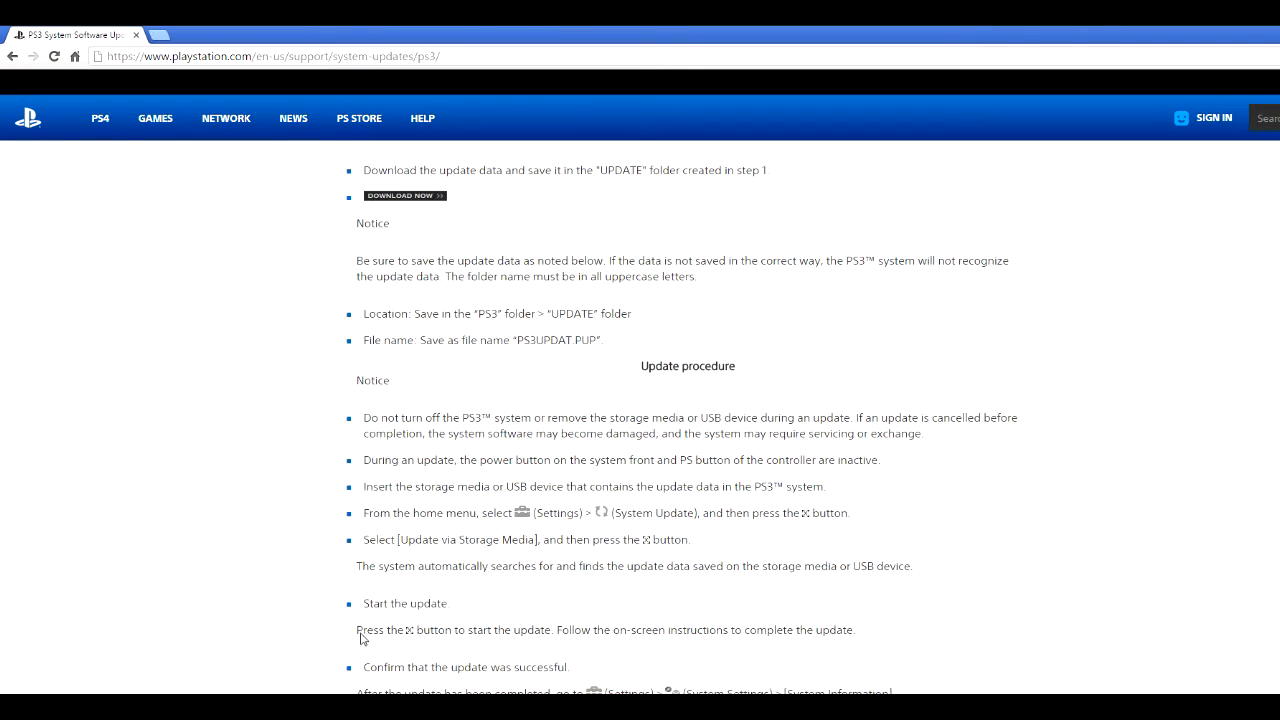
# Scroll to the download and update procedure sections for the PS3/UPDATE folder
pyautogui.scroll(-3)
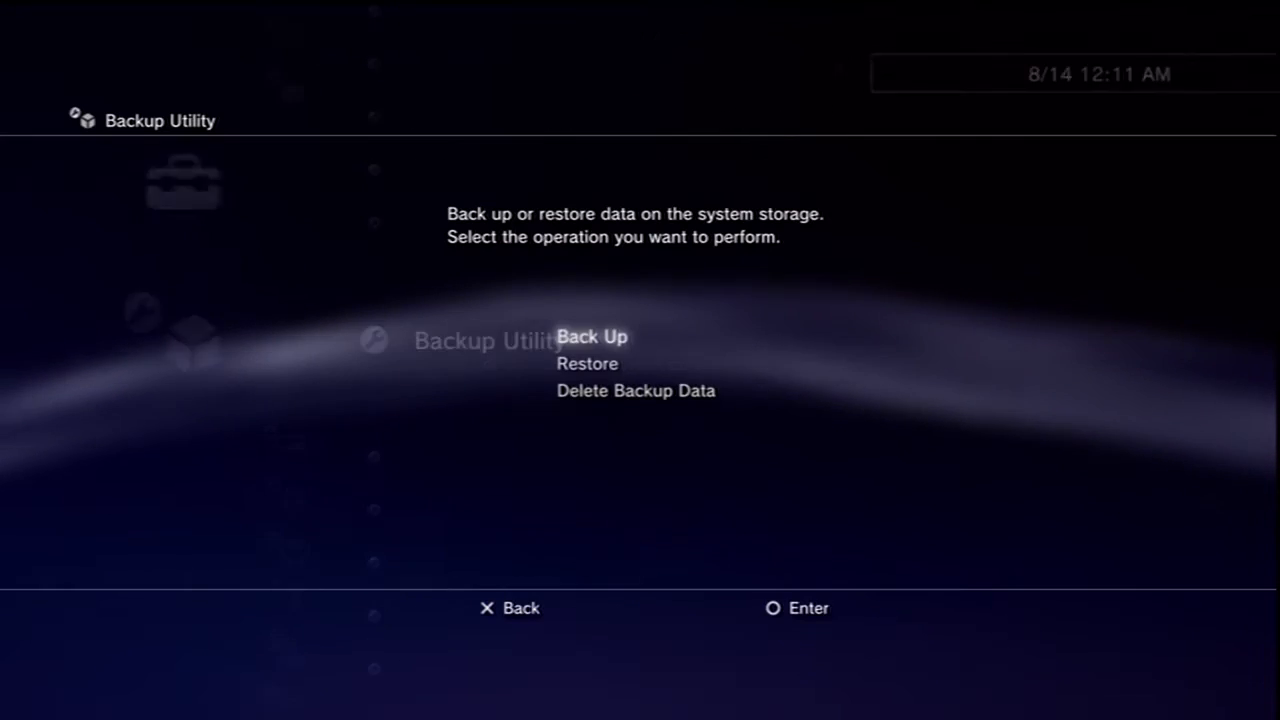
# Choose Restore, agree to wipe system storage and pick the USB Device (HTS543232L9A300) as source
pyautogui.click(588, 364)
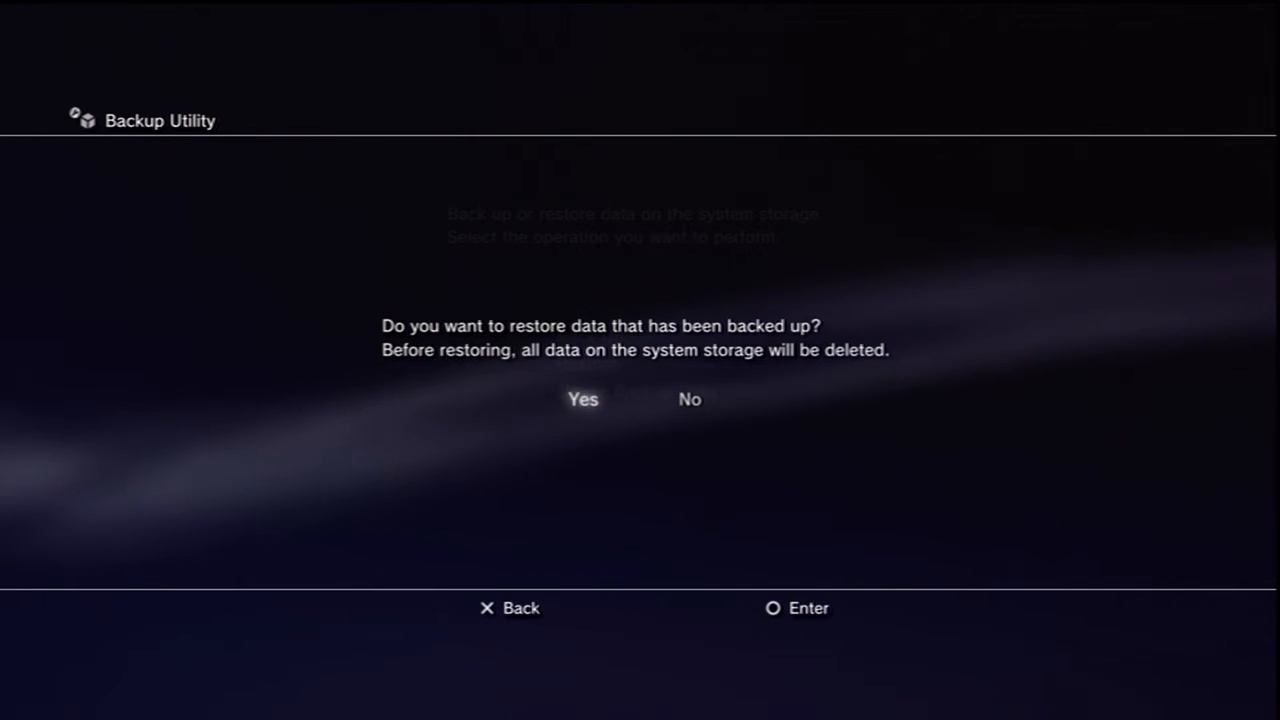
pyautogui.click(584, 400)
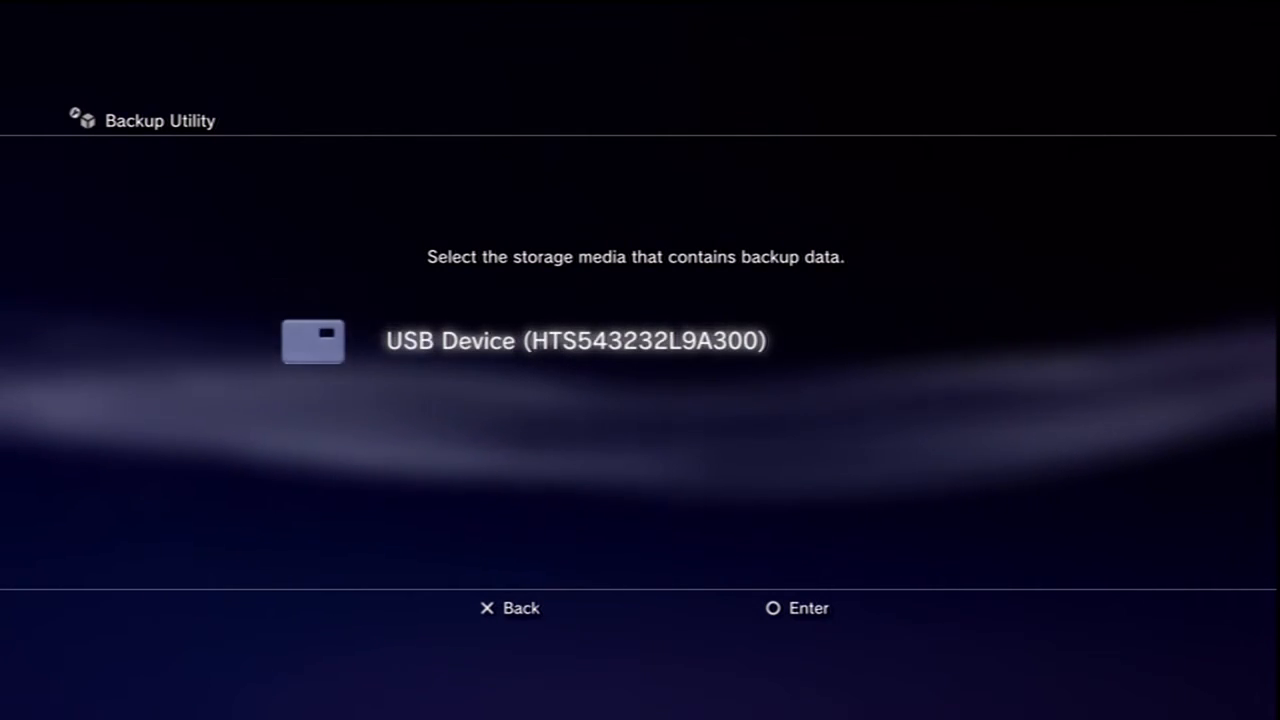
pyautogui.click(576, 340)
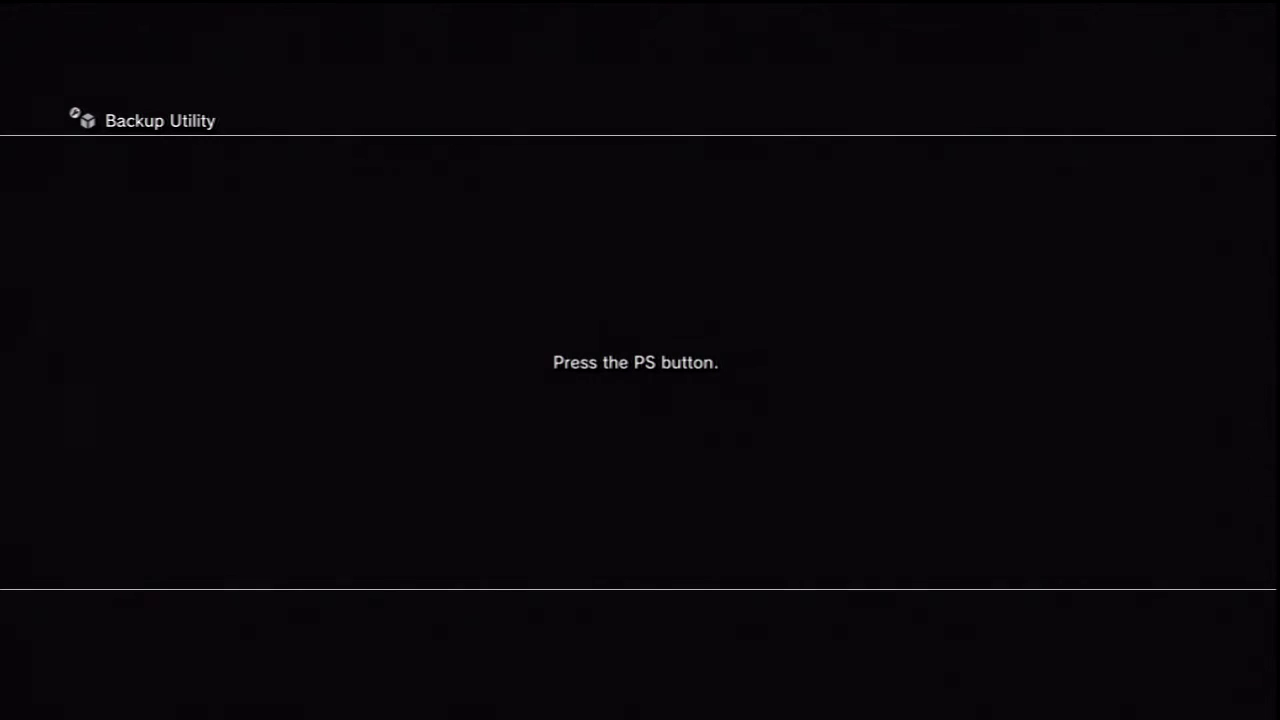
# Press the PS button to start restoring the backup onto system storage
pyautogui.press('ps')
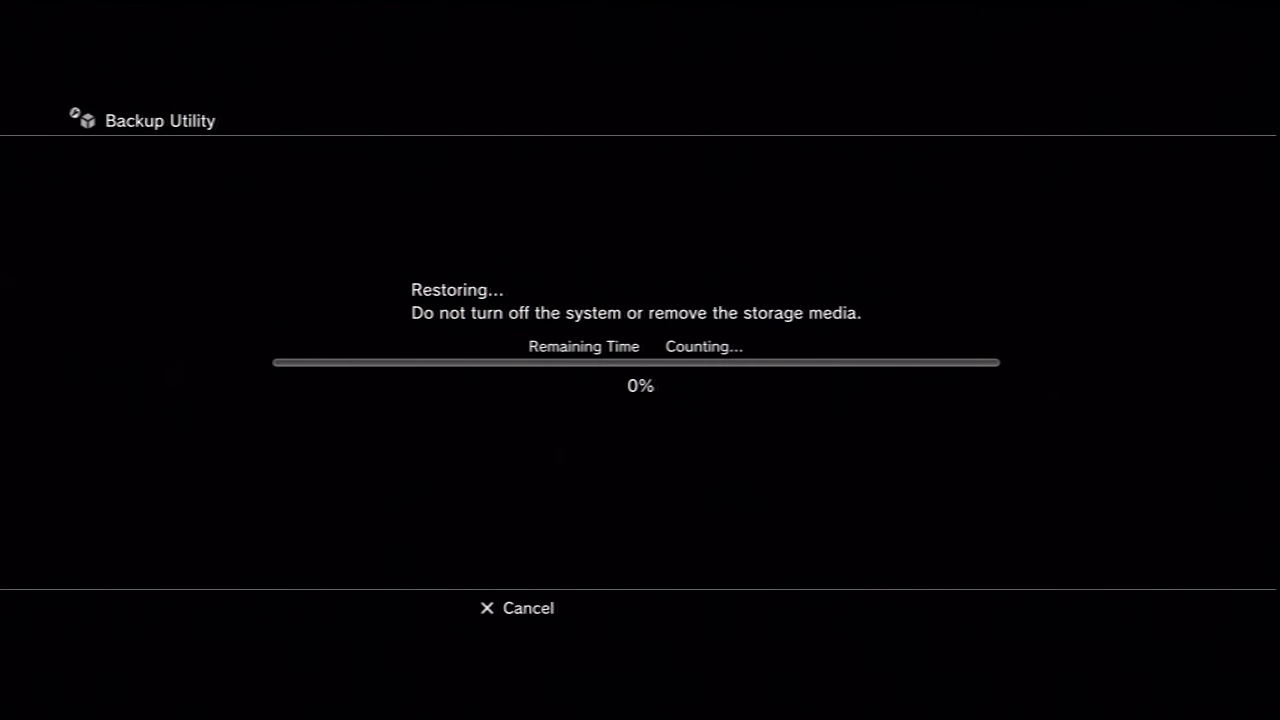